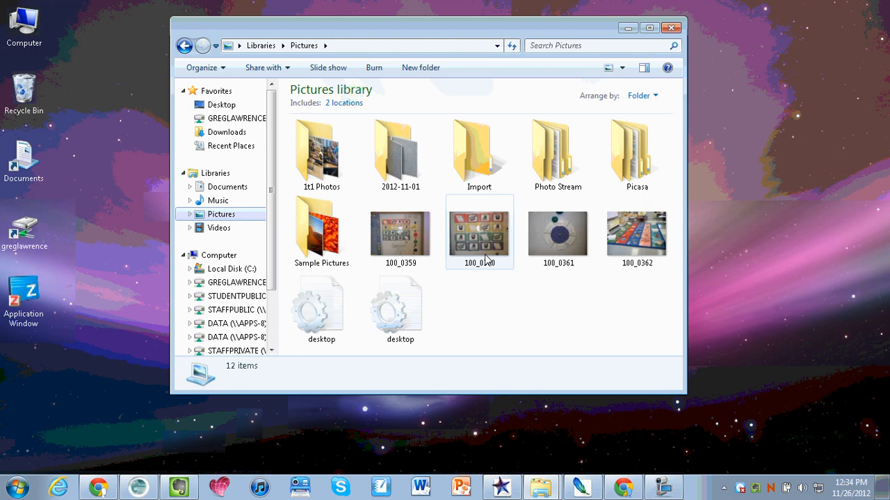
mouse_move(321, 230)
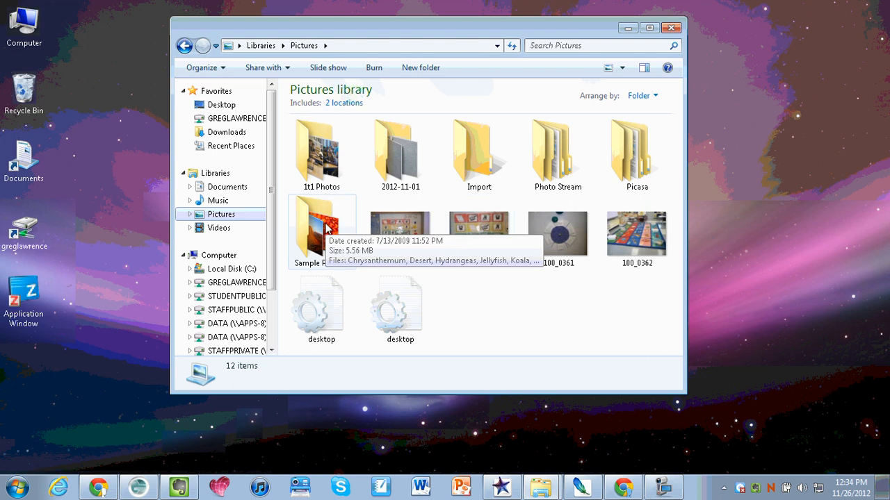
mouse_move(360, 229)
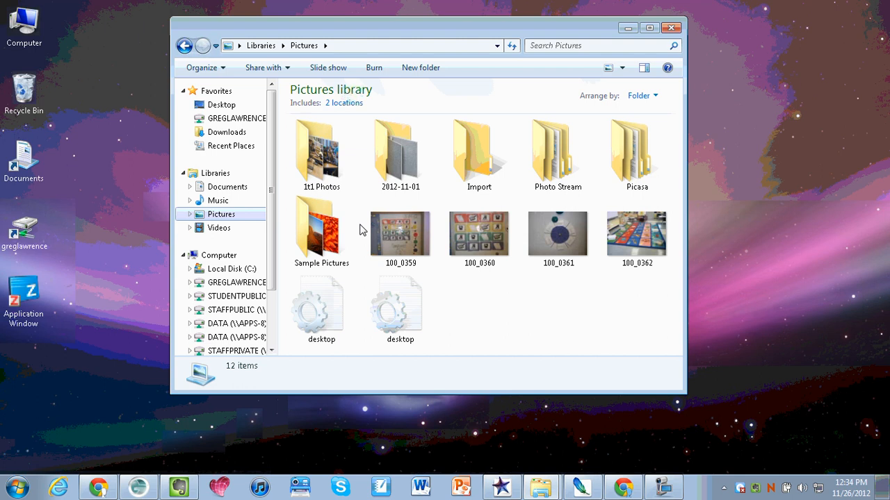
Zip the Sample Pictures folder via Send to > Compressed folder and rename it Field Trip Pictures.
left_click(322, 229)
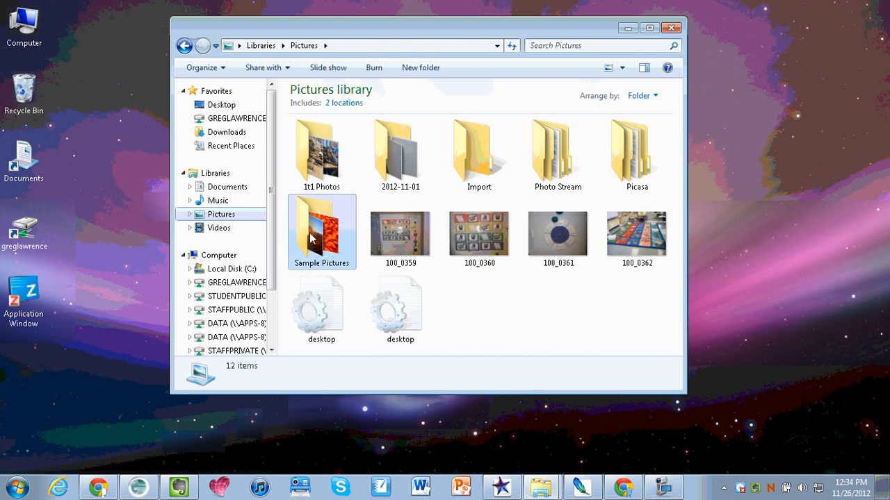
double_click(321, 231)
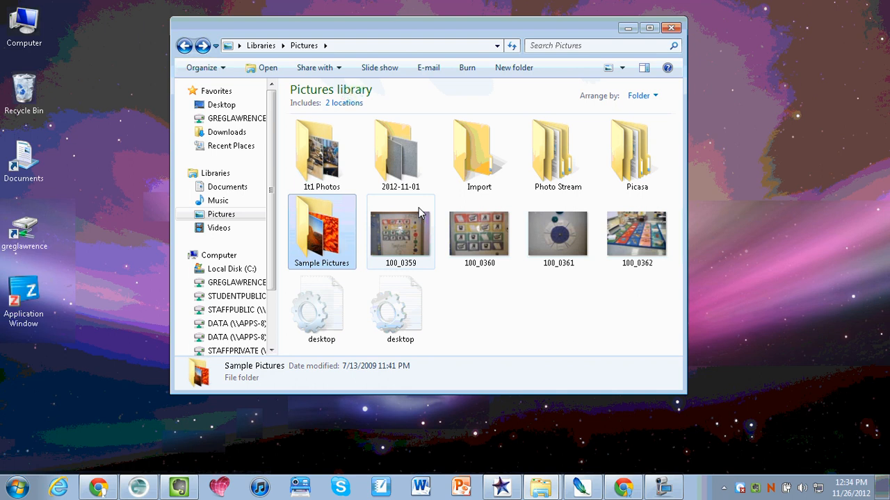
mouse_move(321, 225)
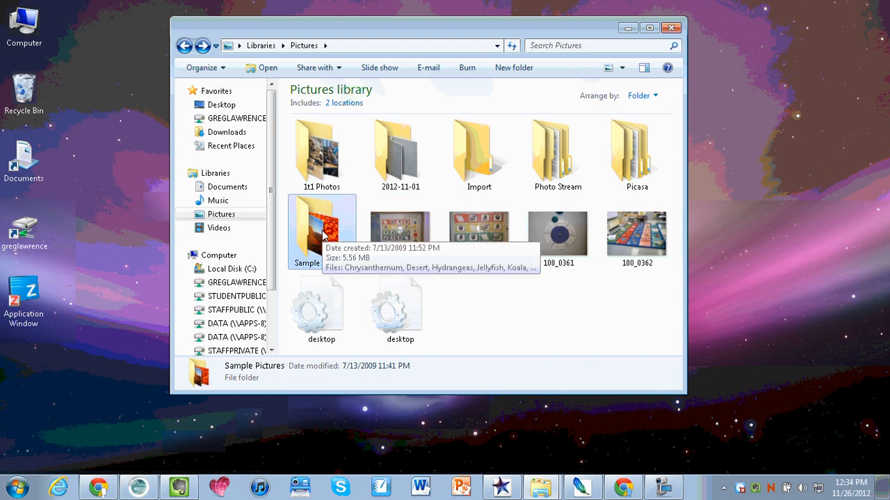
mouse_move(323, 242)
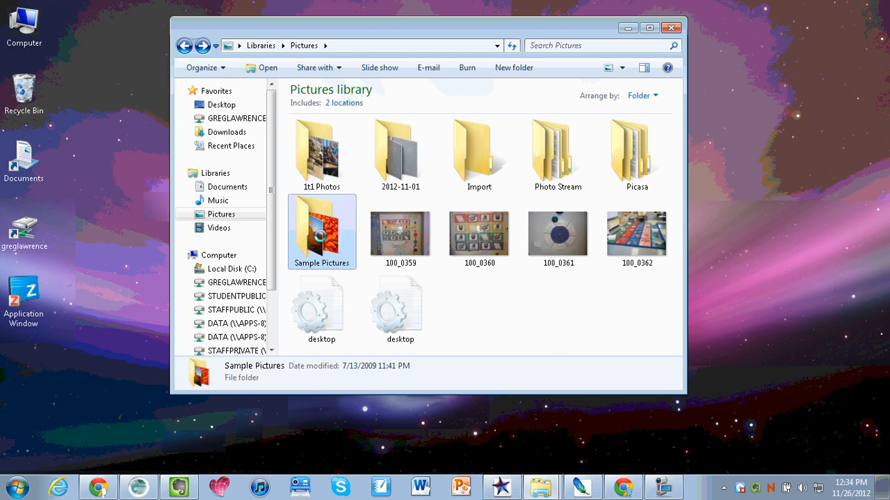
right_click(321, 231)
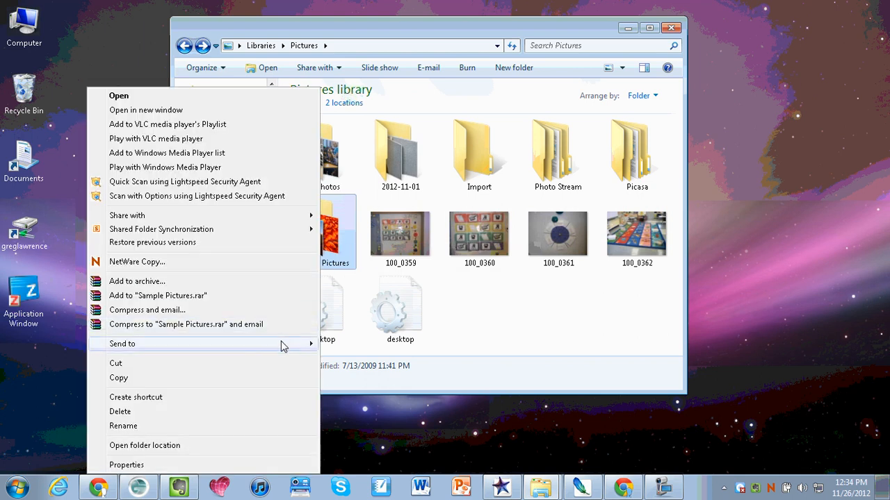
left_click(122, 344)
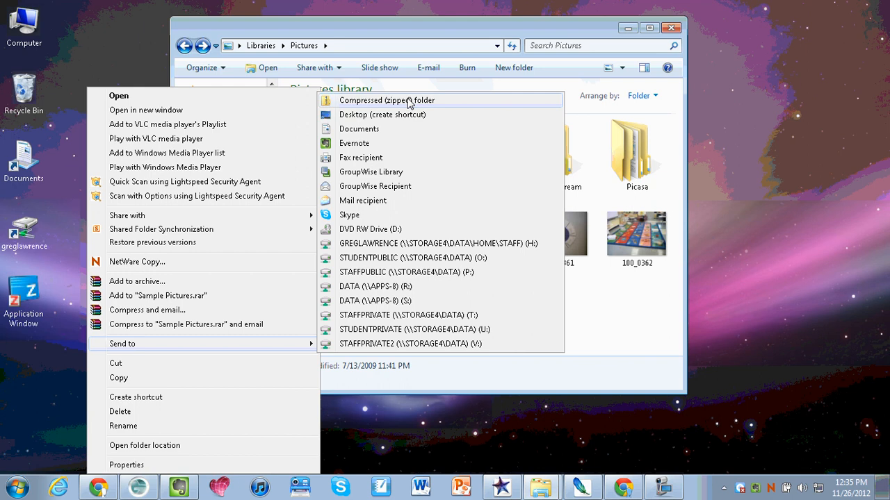
left_click(387, 100)
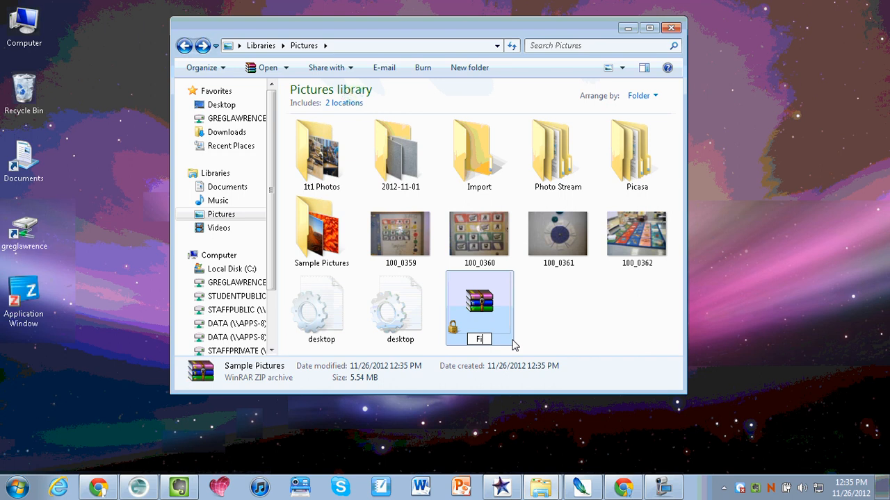
type("Feil")
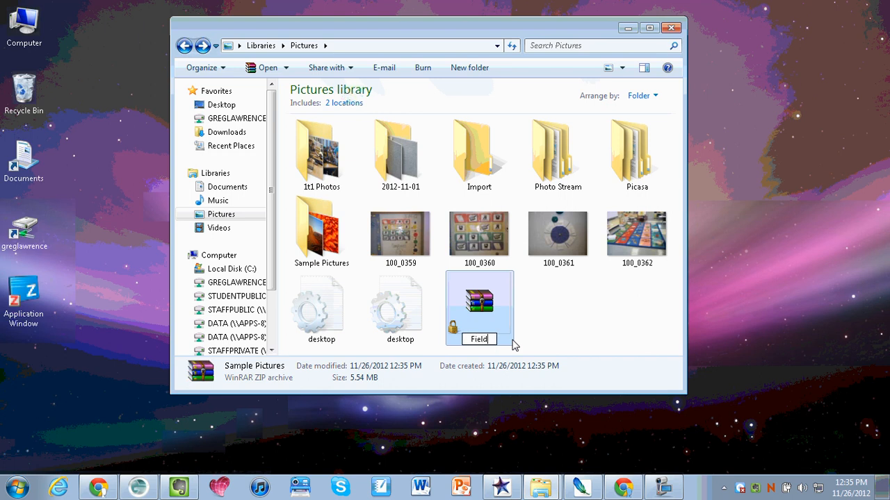
type("Trip")
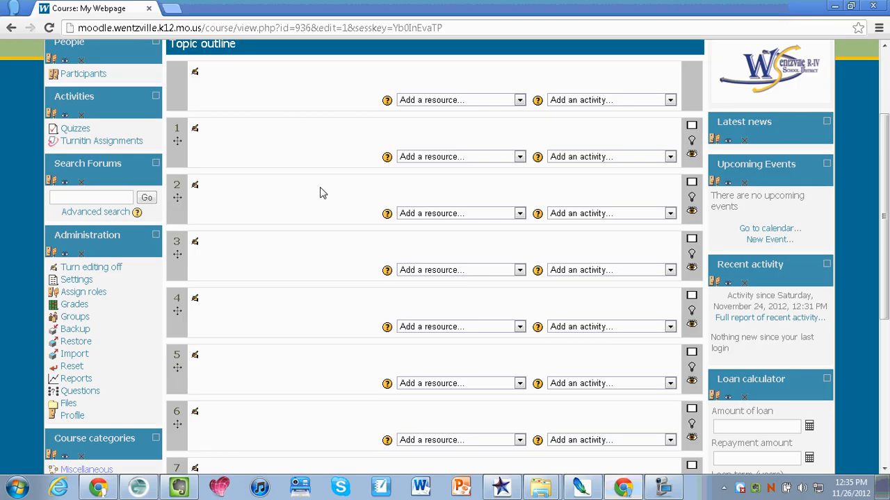
scroll("down", 3)
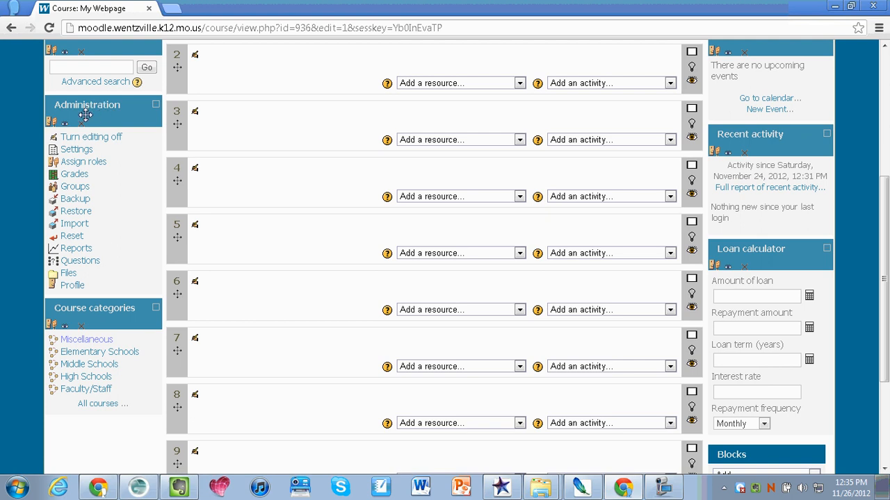
mouse_move(68, 276)
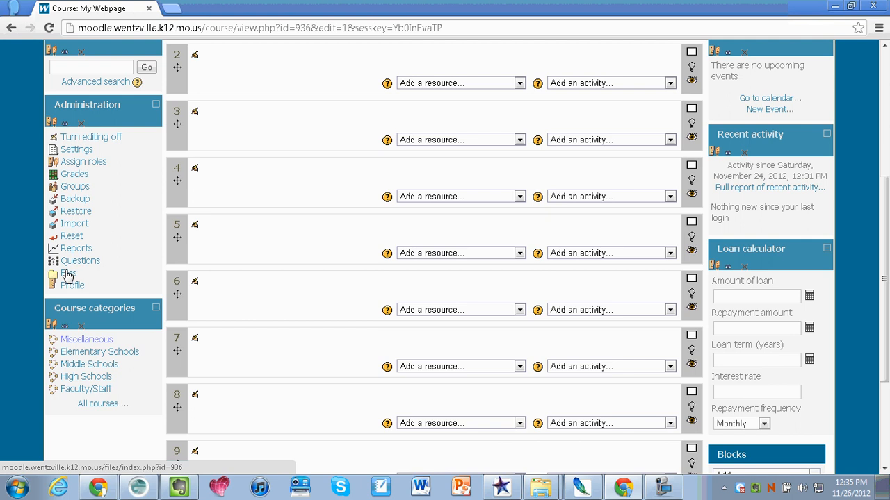
Reach the course Files area and start uploading a new file.
left_click(68, 273)
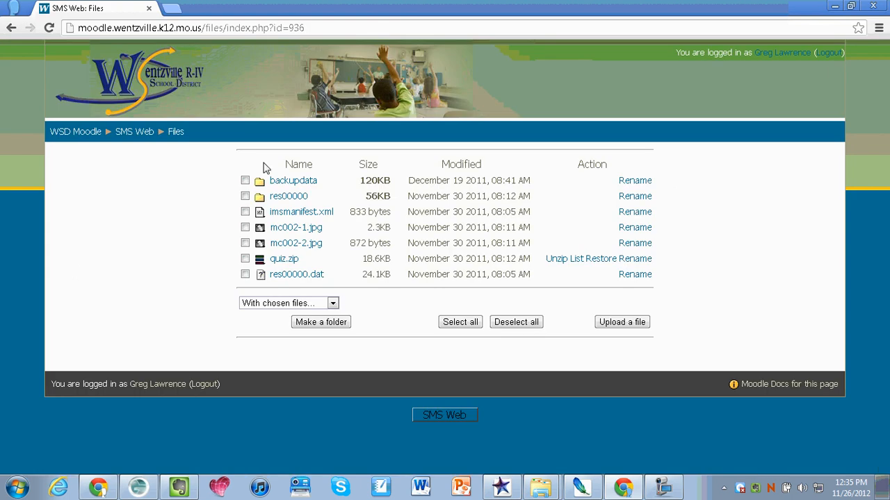
mouse_move(225, 202)
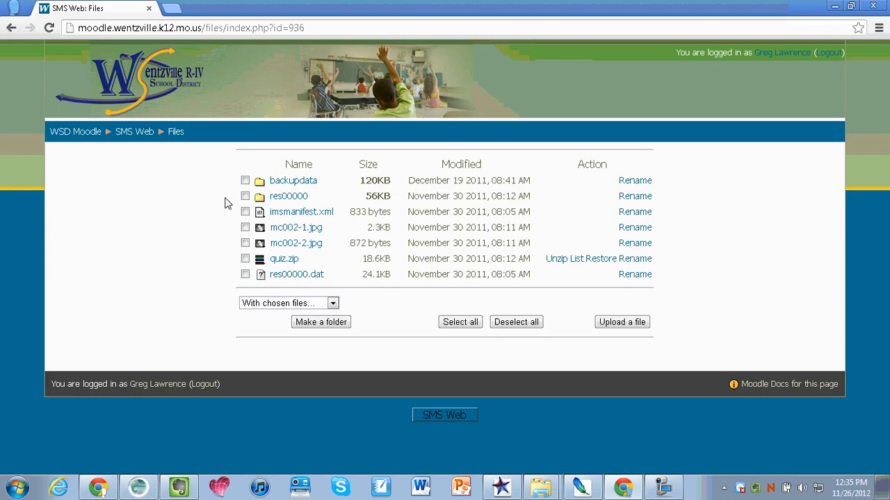
mouse_move(395, 260)
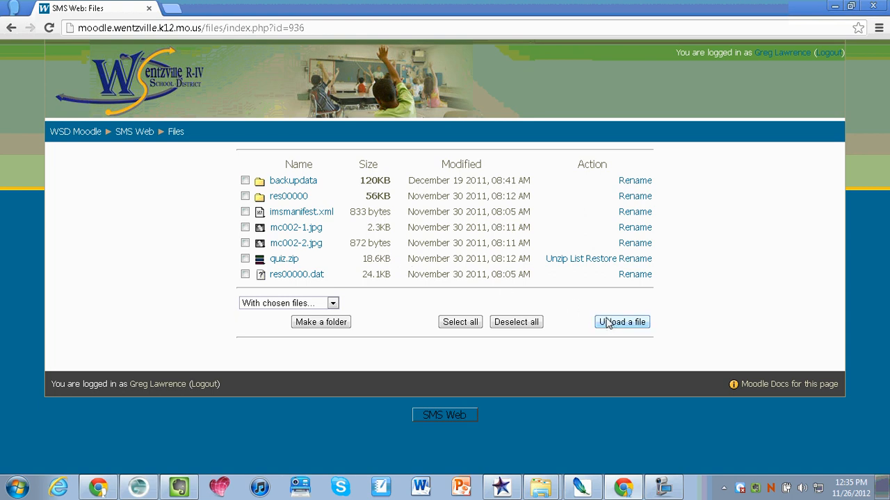
left_click(621, 323)
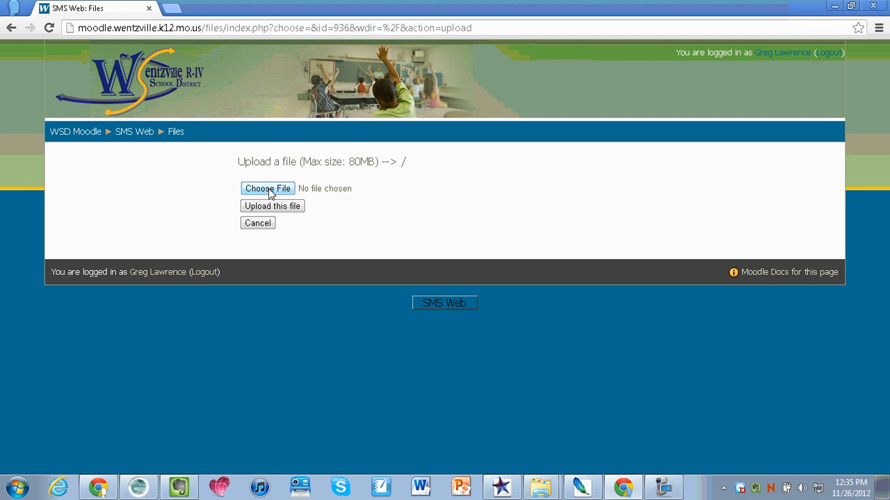
Browse to the Pictures library and pick the Field Trip Pictures zip for upload.
left_click(267, 189)
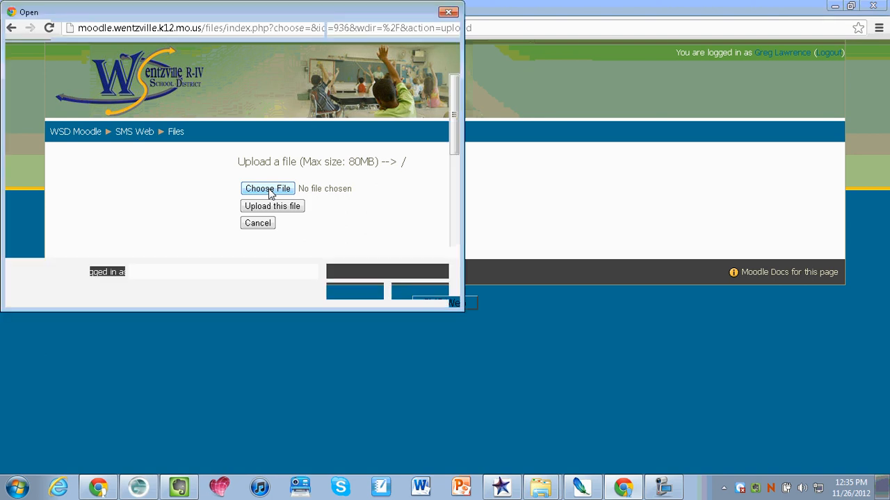
left_click(266, 189)
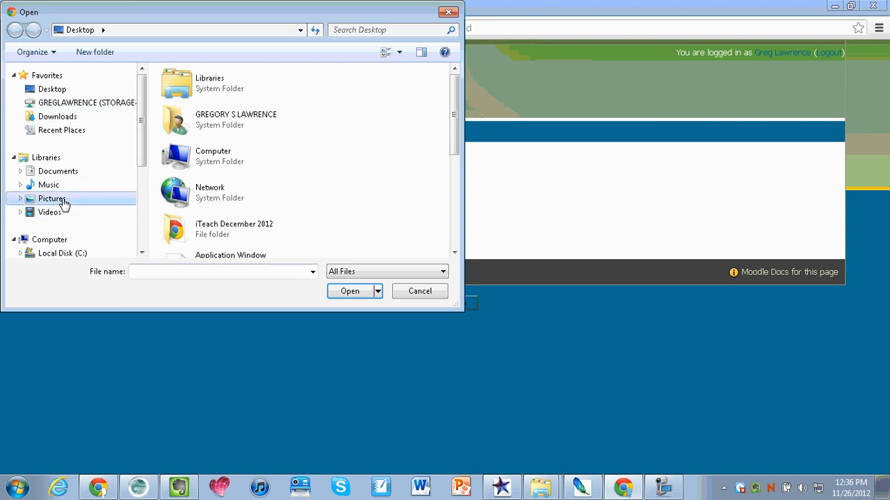
double_click(53, 197)
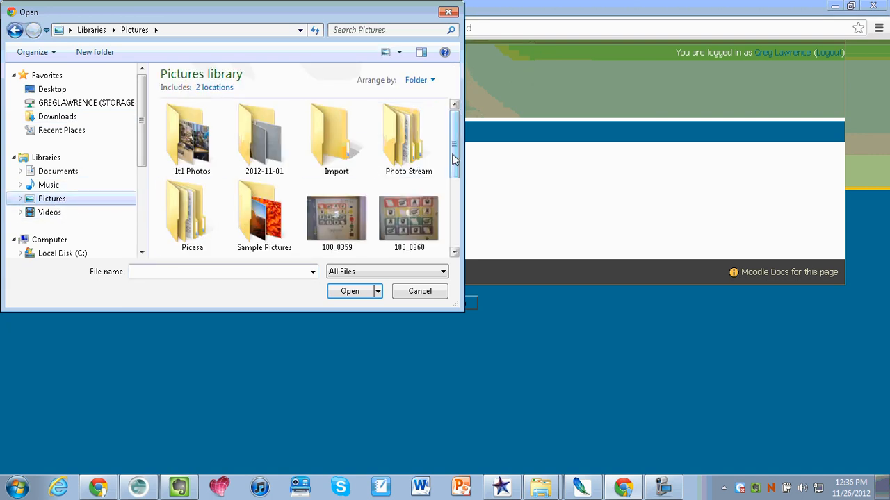
scroll("down", 3)
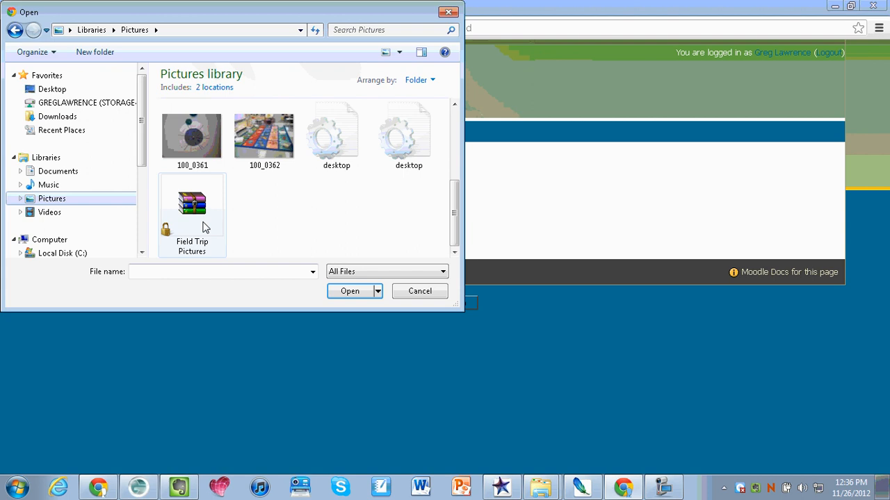
mouse_move(198, 219)
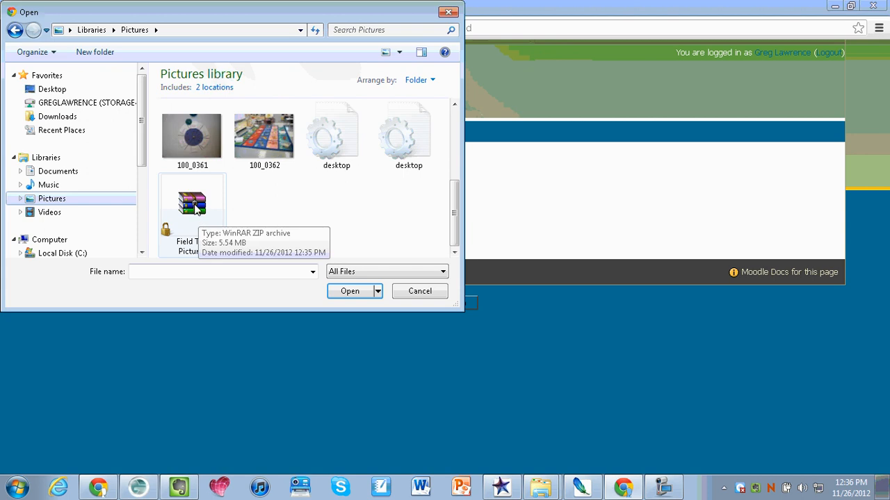
left_click(191, 206)
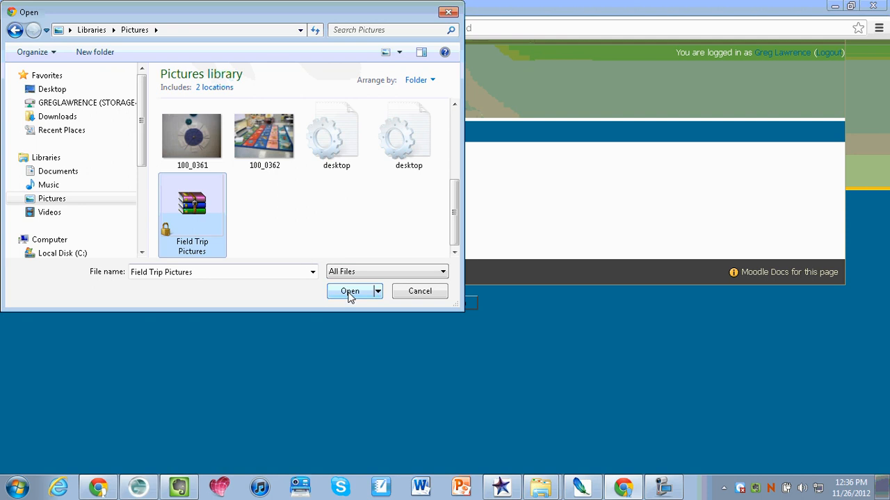
left_click(350, 292)
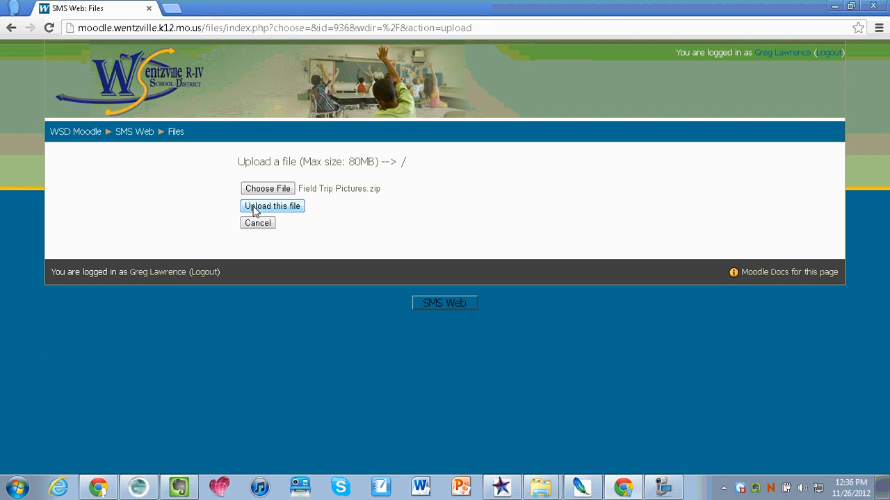
left_click(272, 206)
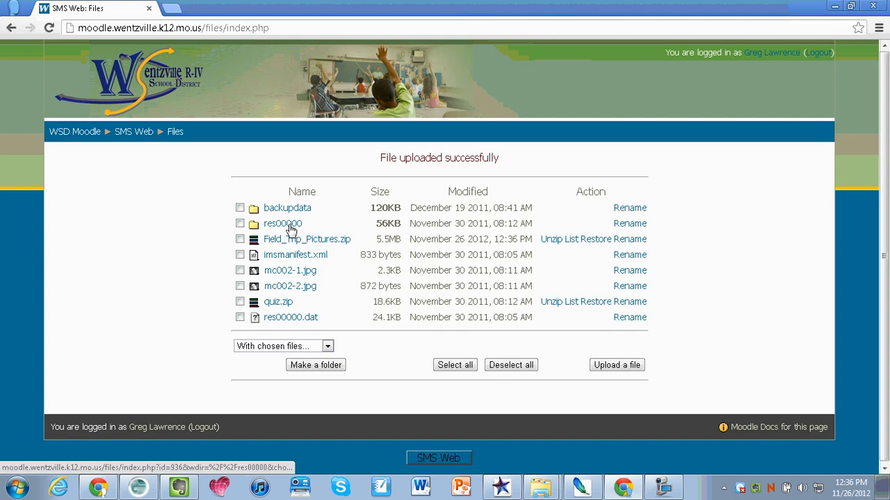
mouse_move(285, 248)
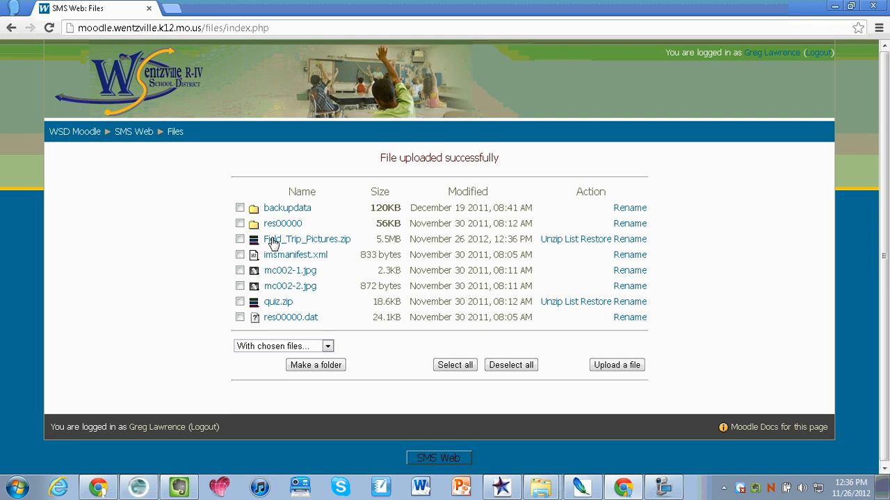
mouse_move(289, 288)
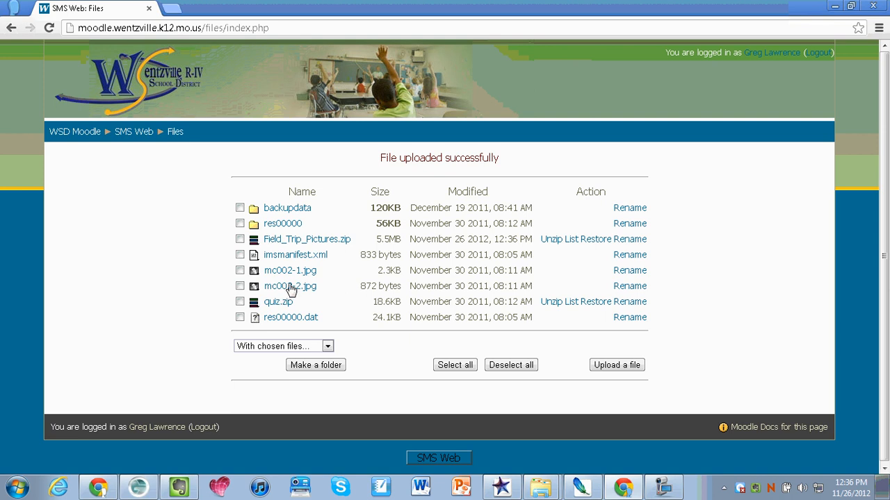
mouse_move(306, 240)
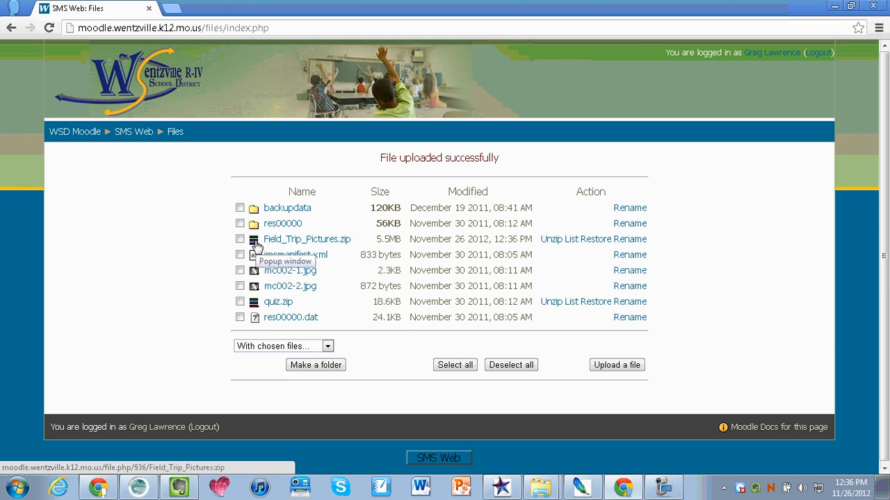
mouse_move(348, 251)
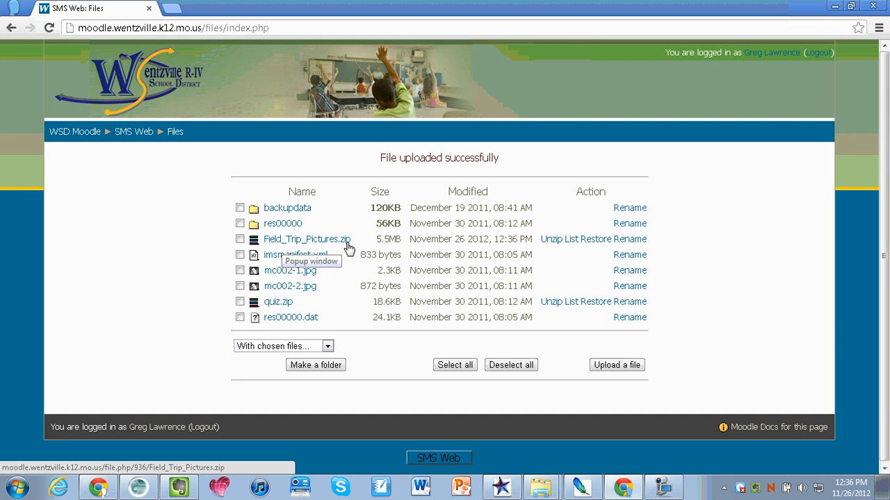
mouse_move(549, 240)
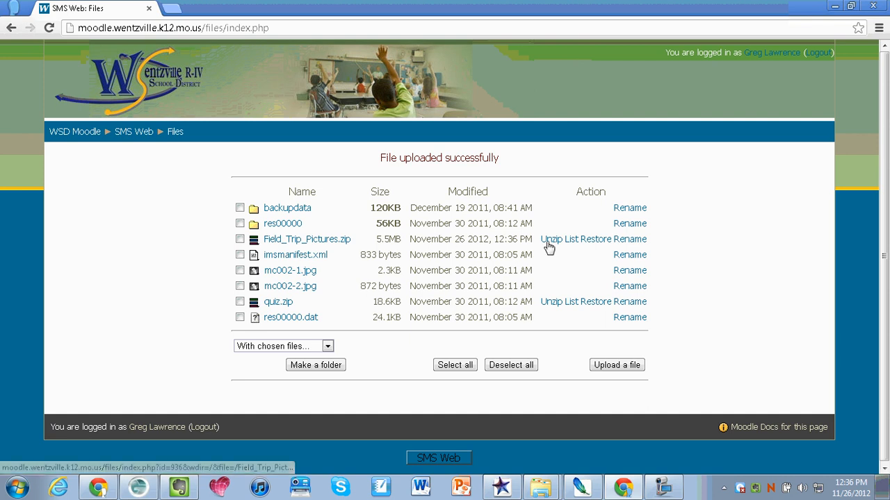
mouse_move(551, 239)
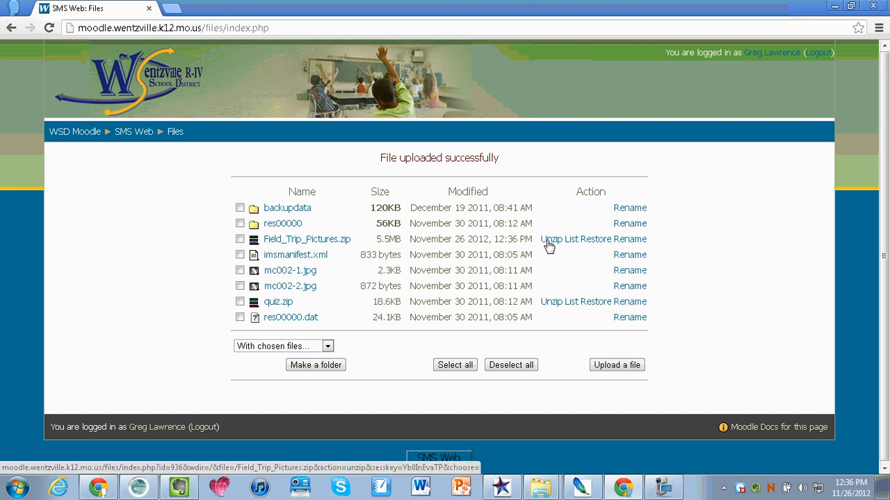
Unzip Field_Trip_Pictures.zip into the course files and dismiss the unpacking report.
left_click(550, 239)
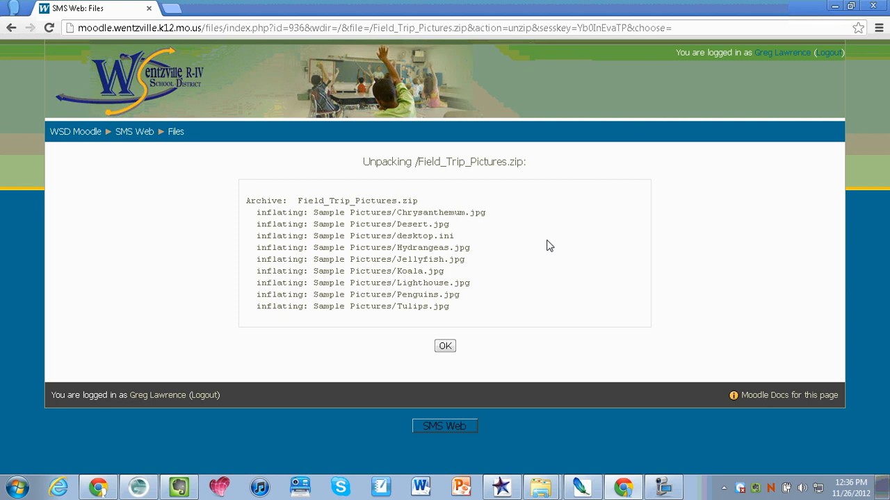
left_click(445, 346)
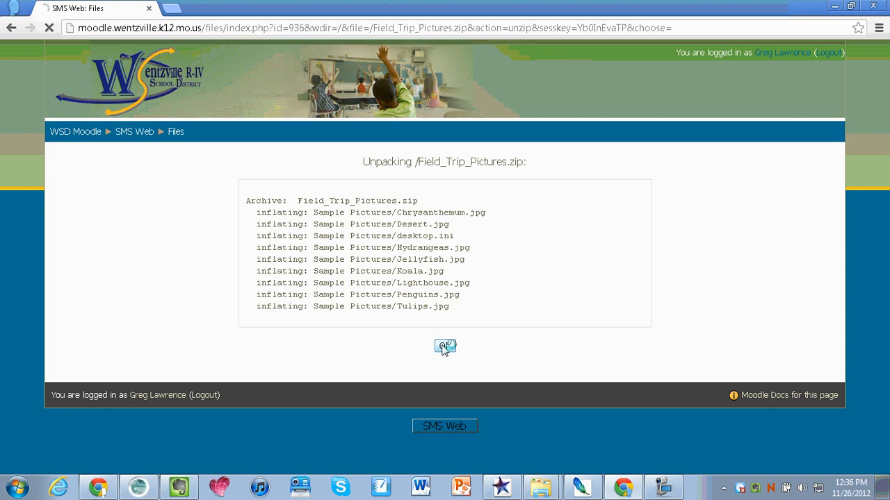
left_click(445, 346)
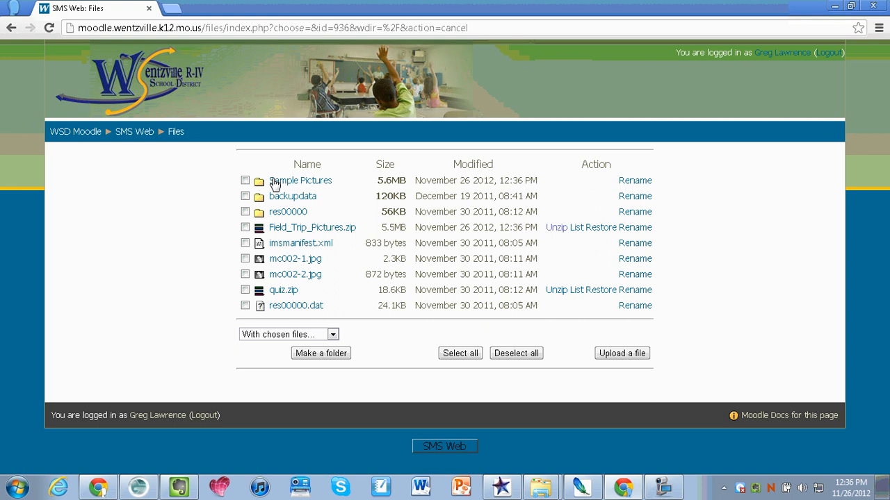
mouse_move(281, 189)
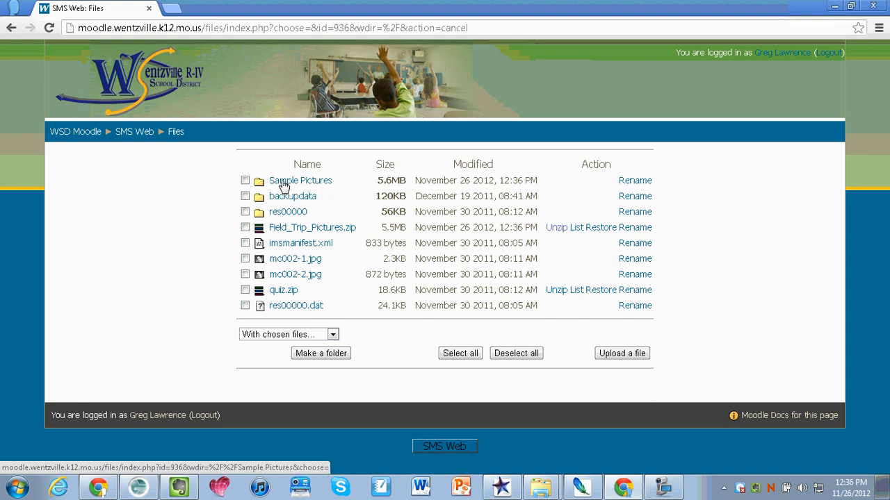
mouse_move(314, 182)
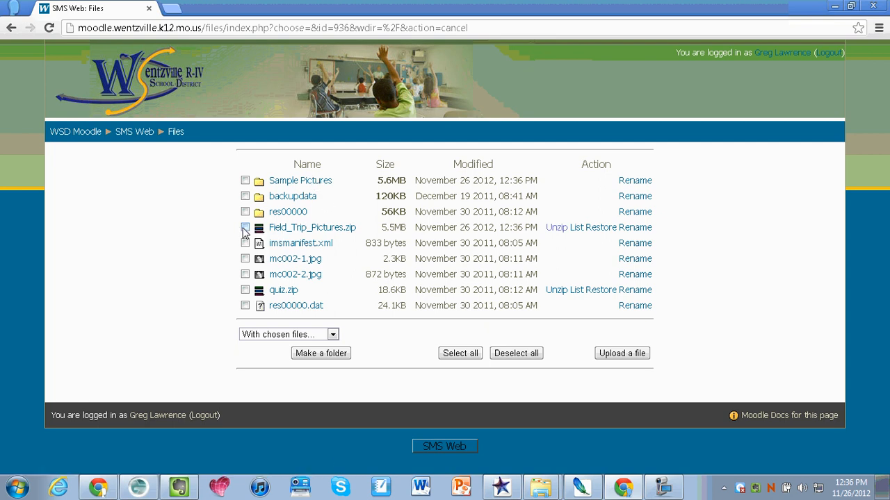
Delete Field_Trip_Pictures.zip completely from the course files and confirm.
left_click(245, 228)
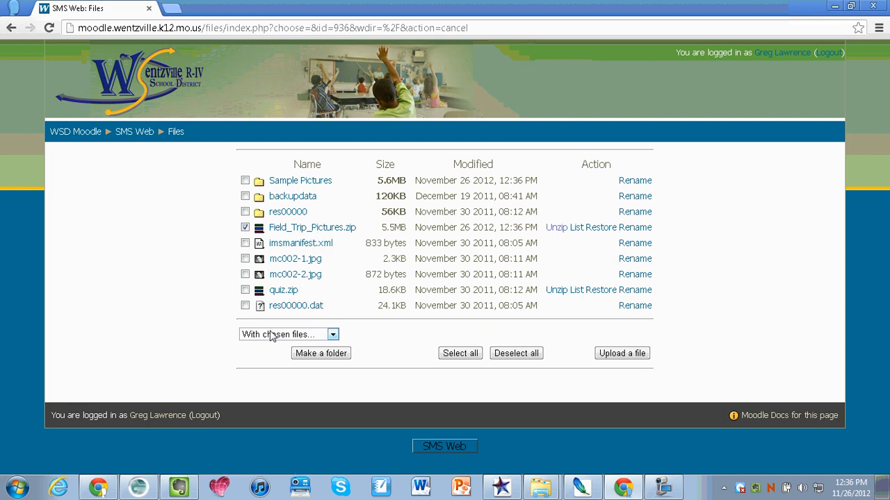
left_click(332, 333)
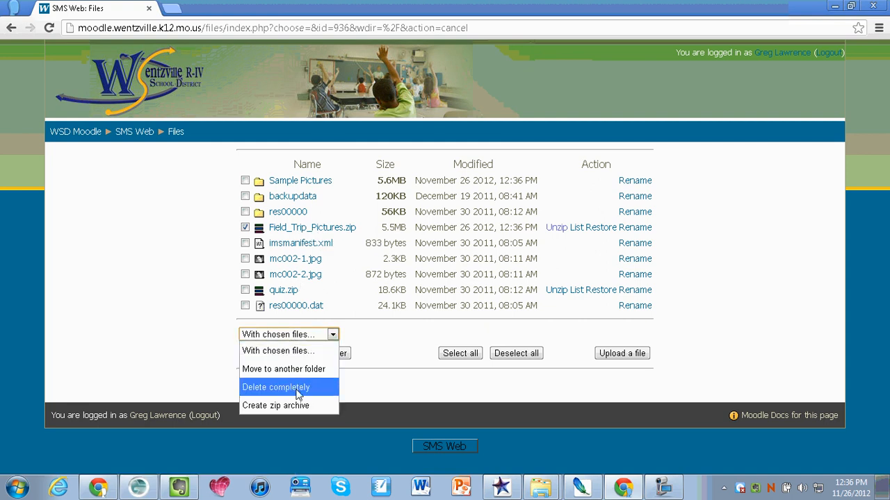
left_click(275, 386)
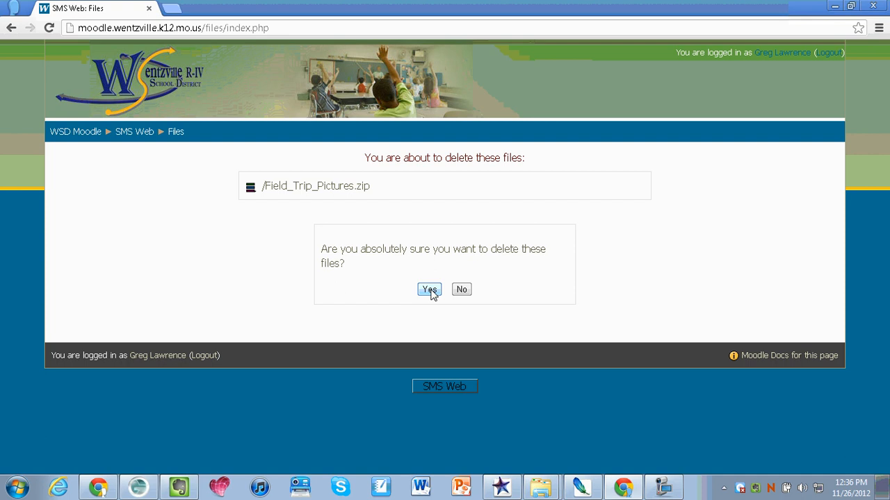
left_click(428, 289)
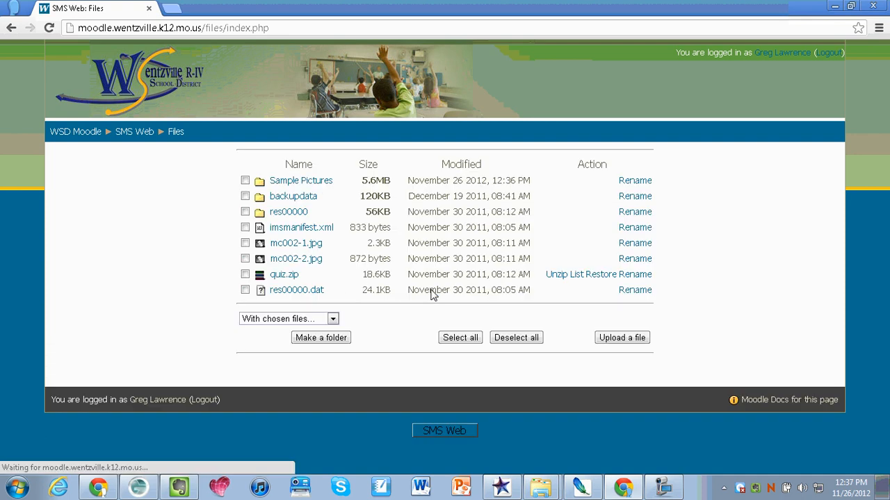
mouse_move(224, 168)
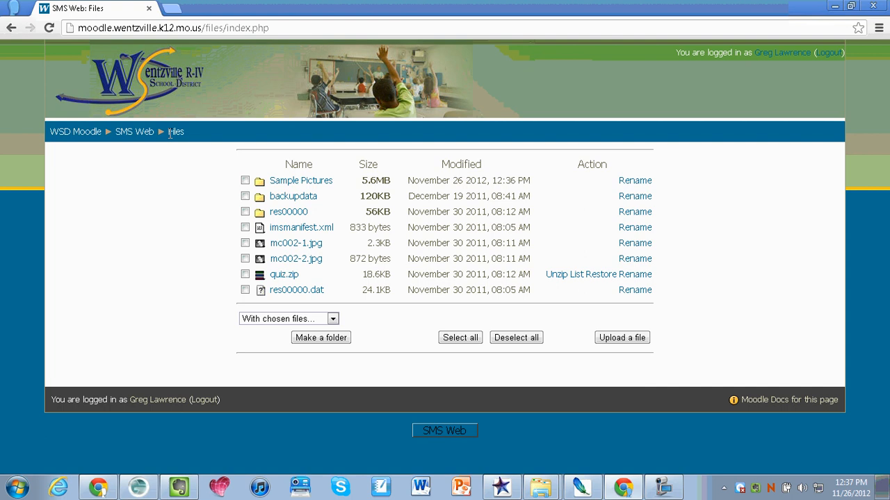
mouse_move(133, 132)
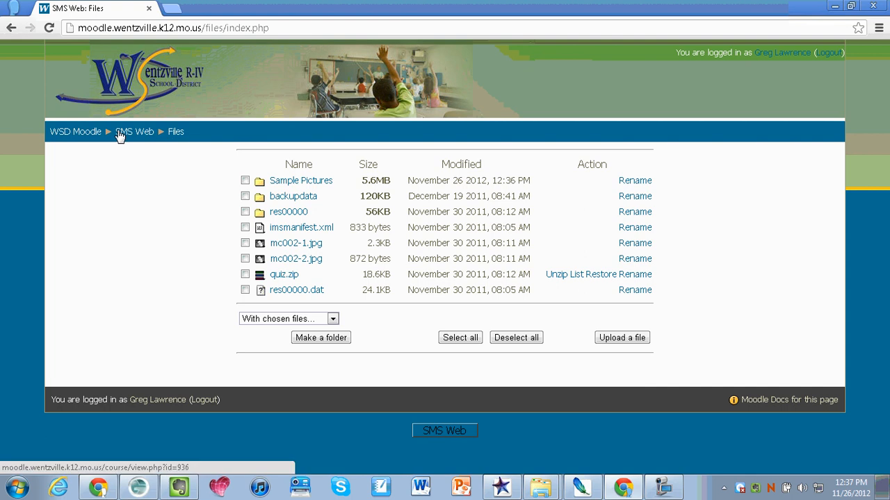
Return to the SMS Web course page via the breadcrumb.
left_click(134, 131)
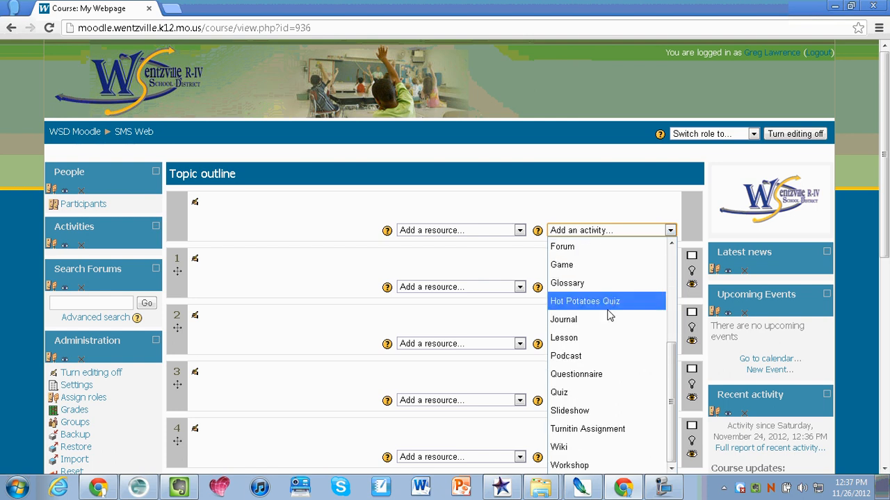
mouse_move(606, 410)
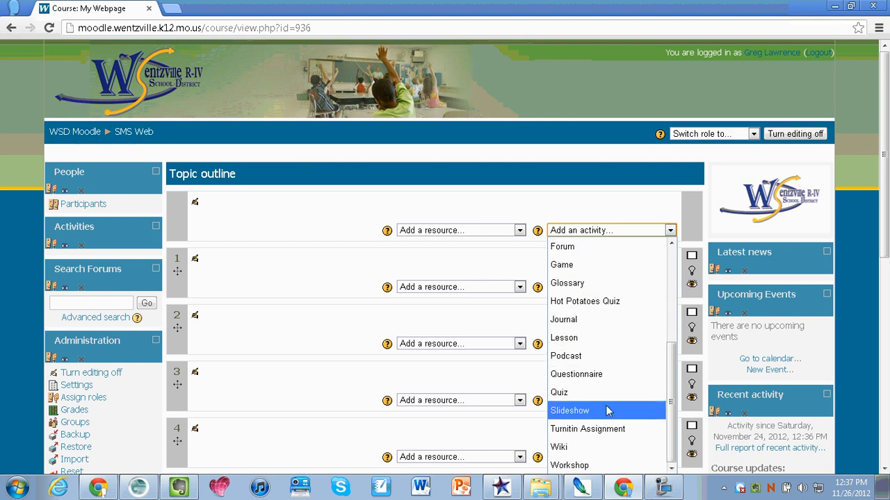
mouse_move(595, 412)
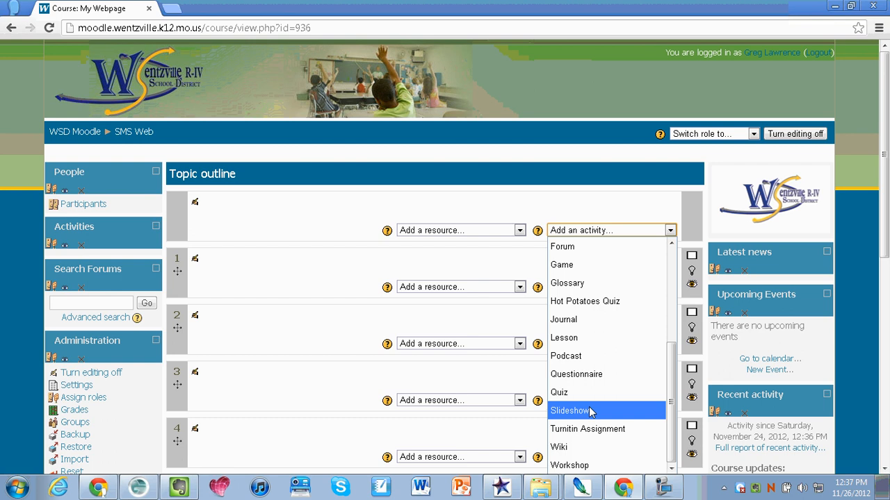
Add a Slideshow activity named 'Field Trip Photos' using the Sample Pictures directory.
left_click(568, 411)
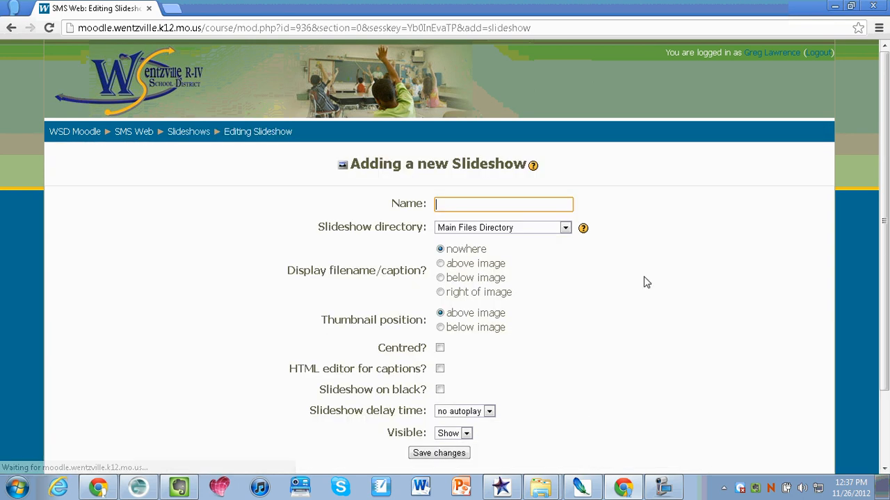
mouse_move(605, 240)
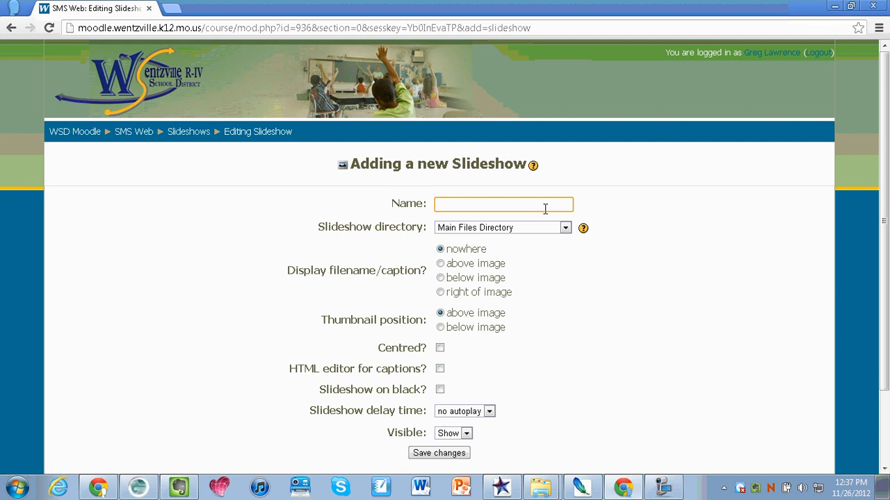
type("Fie")
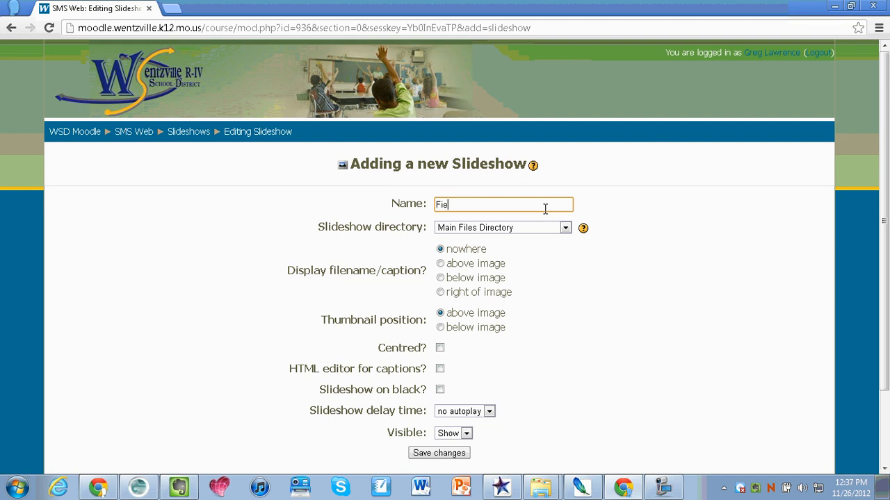
type("ld Trip")
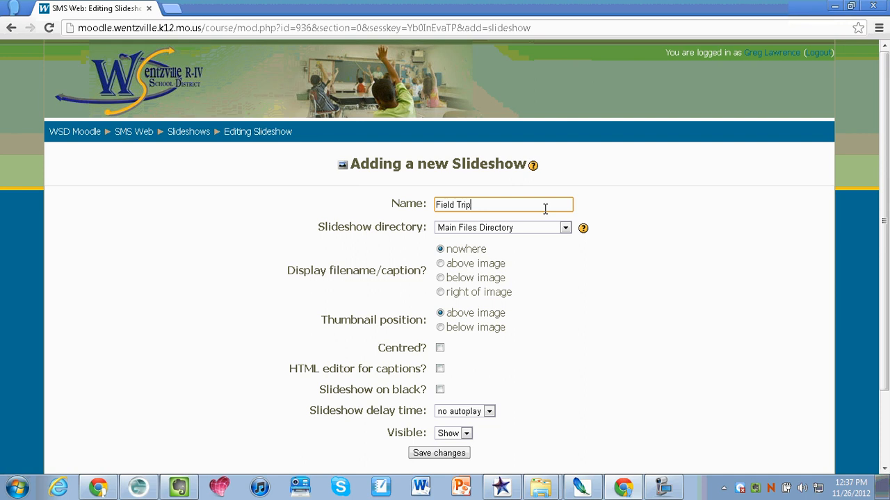
type("Photo")
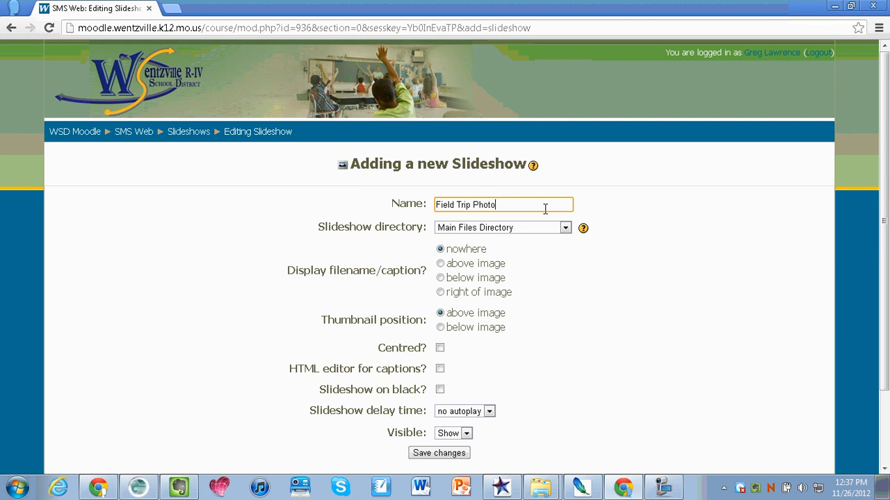
type("s")
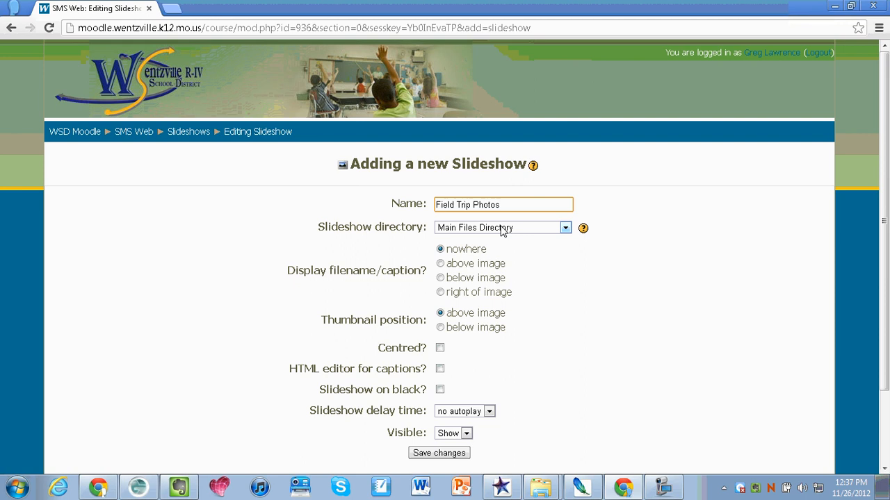
left_click(564, 228)
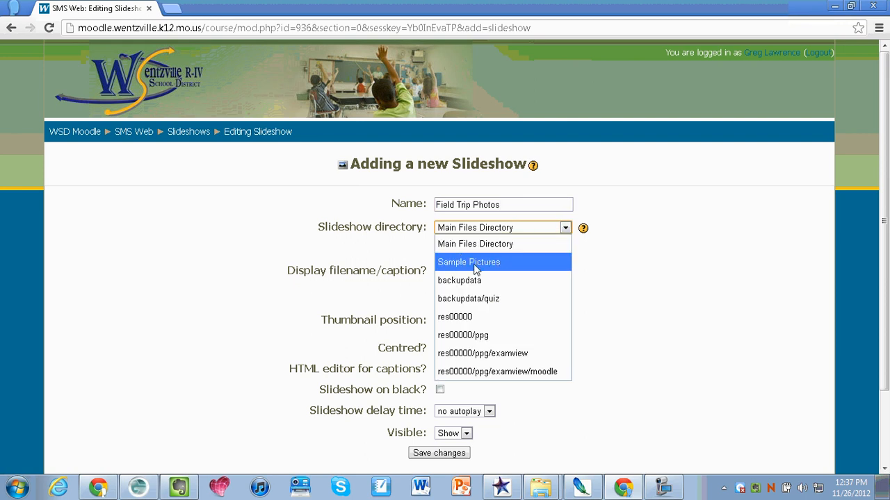
left_click(468, 262)
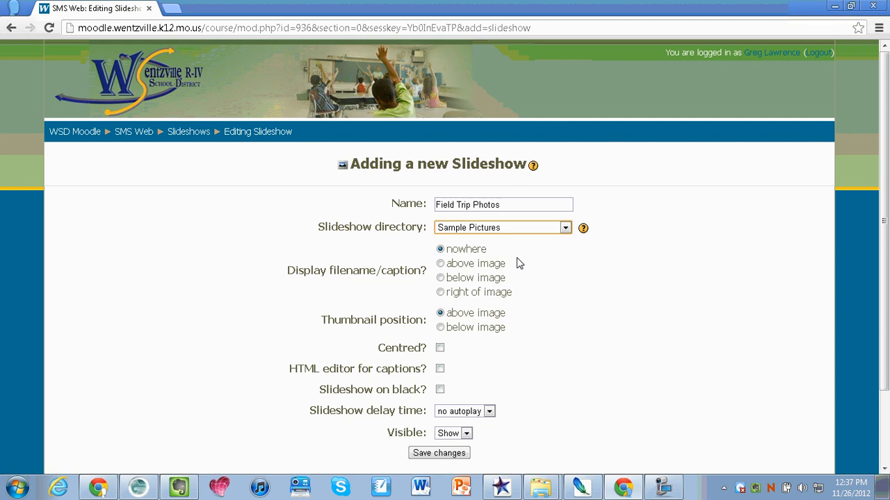
mouse_move(424, 262)
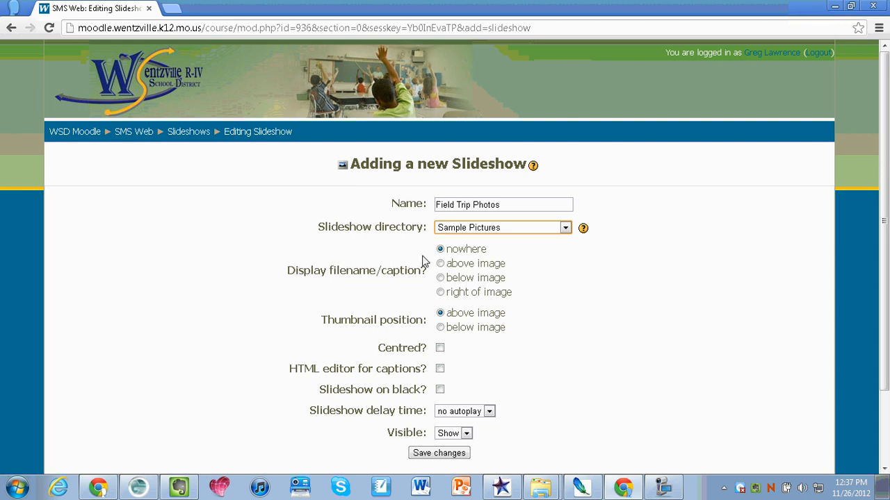
mouse_move(445, 264)
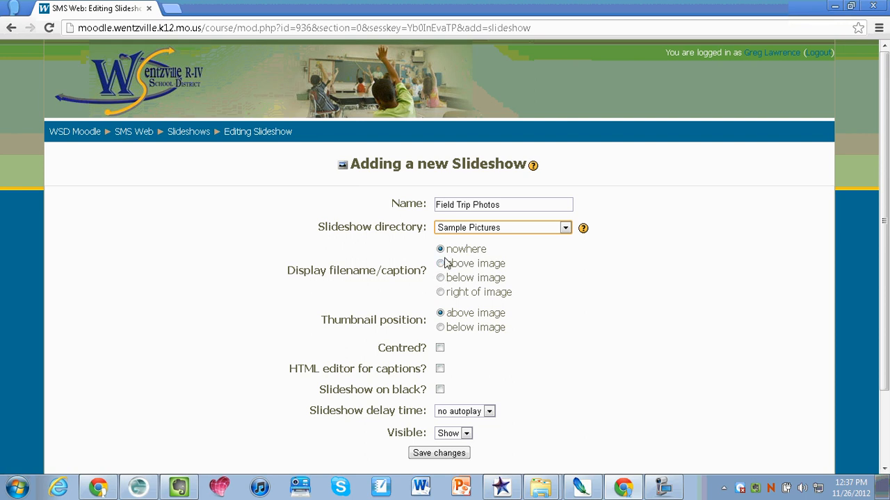
Set captions and thumbnails below image, tick Centred, HTML captions and Slideshow on black.
scroll("down", 3)
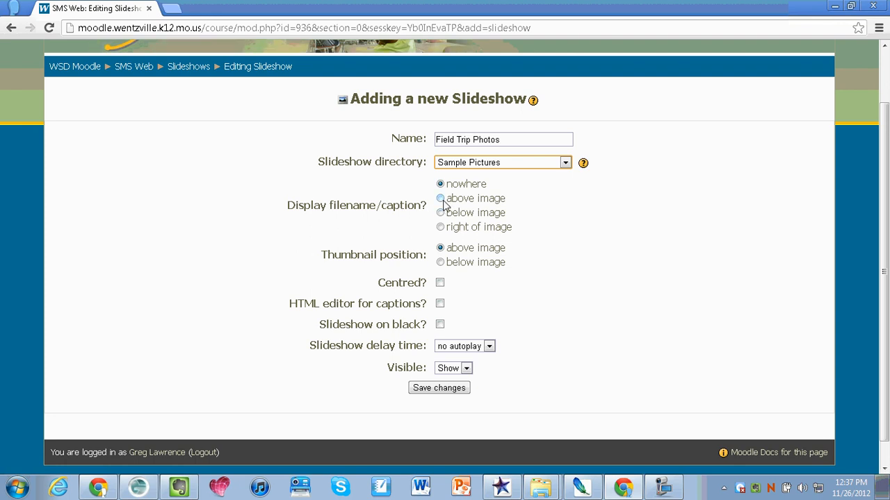
left_click(440, 213)
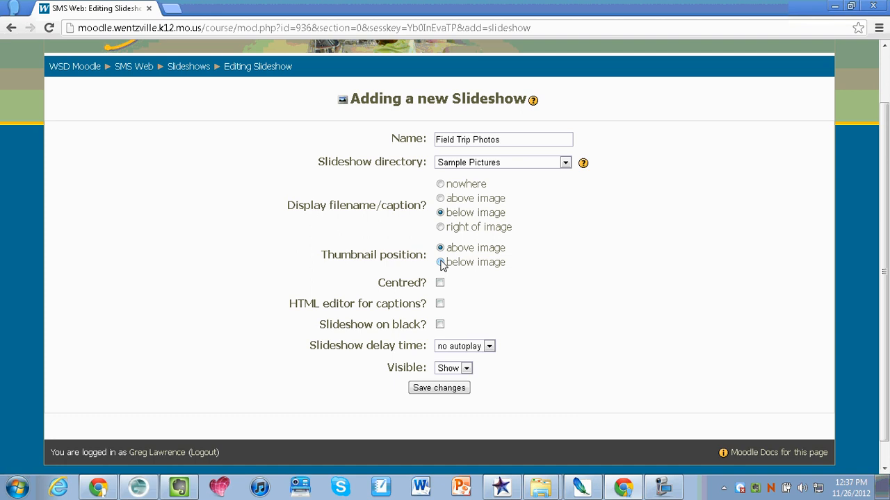
left_click(439, 261)
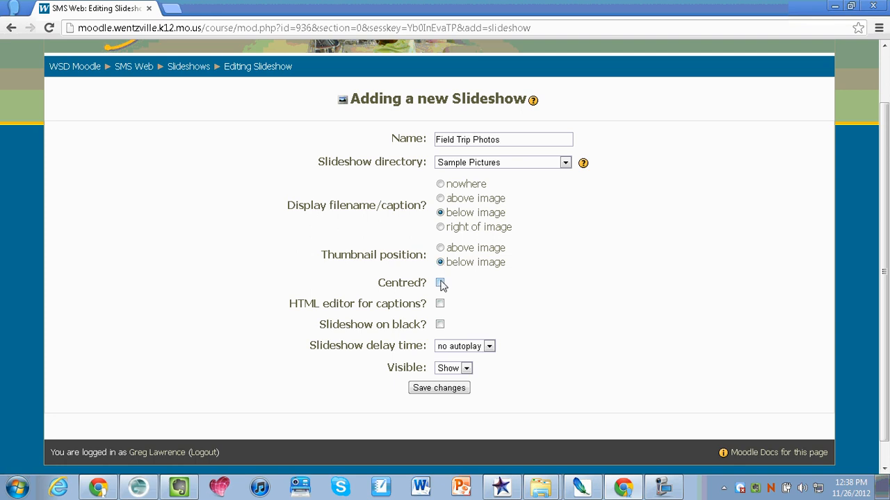
left_click(439, 282)
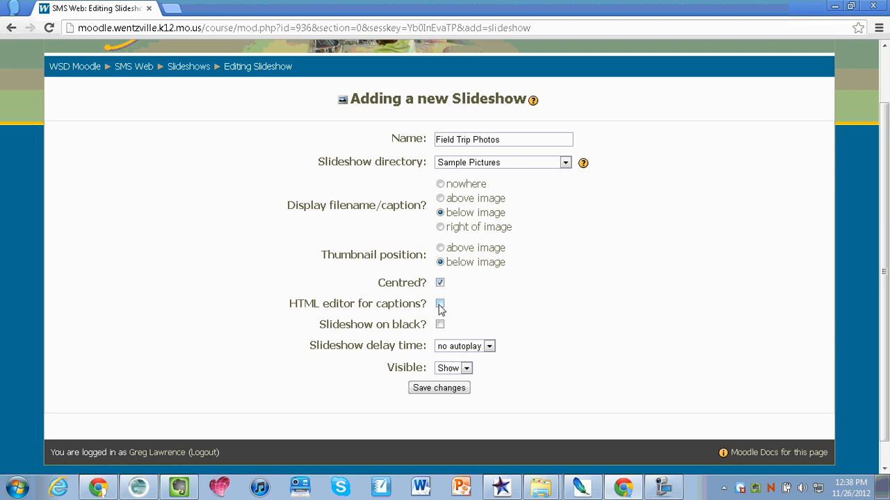
left_click(439, 303)
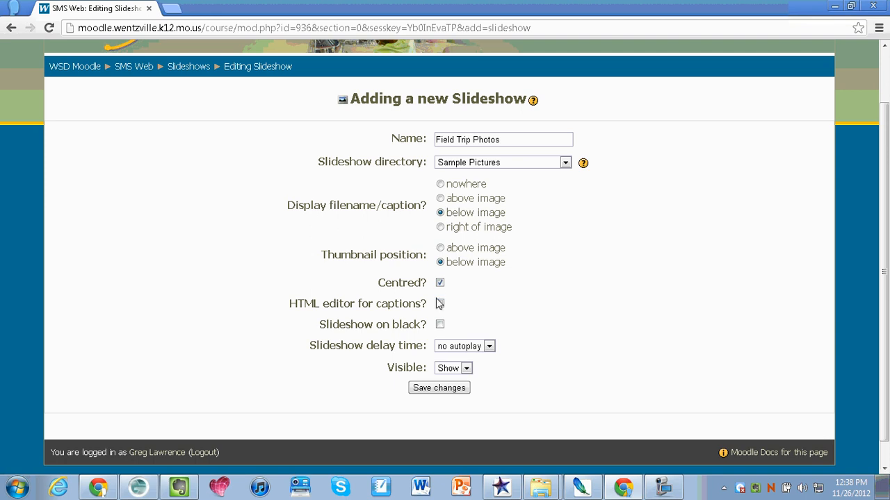
left_click(439, 303)
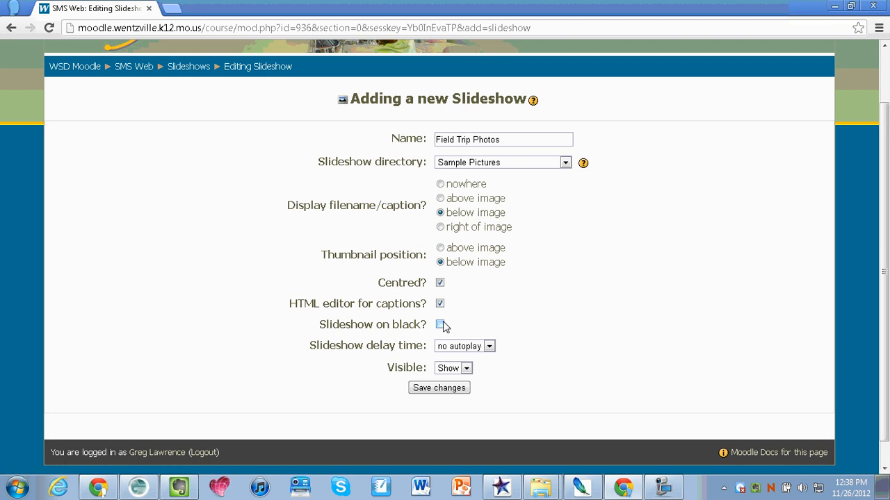
left_click(439, 325)
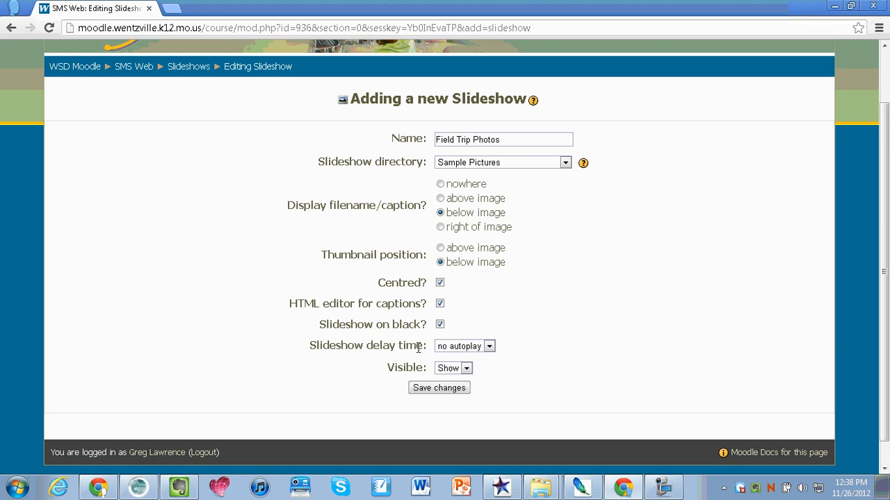
left_click(464, 347)
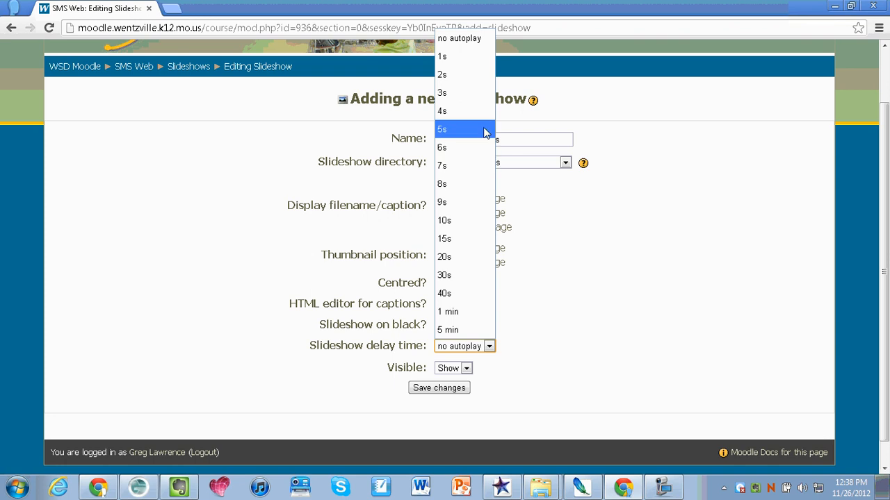
mouse_move(478, 130)
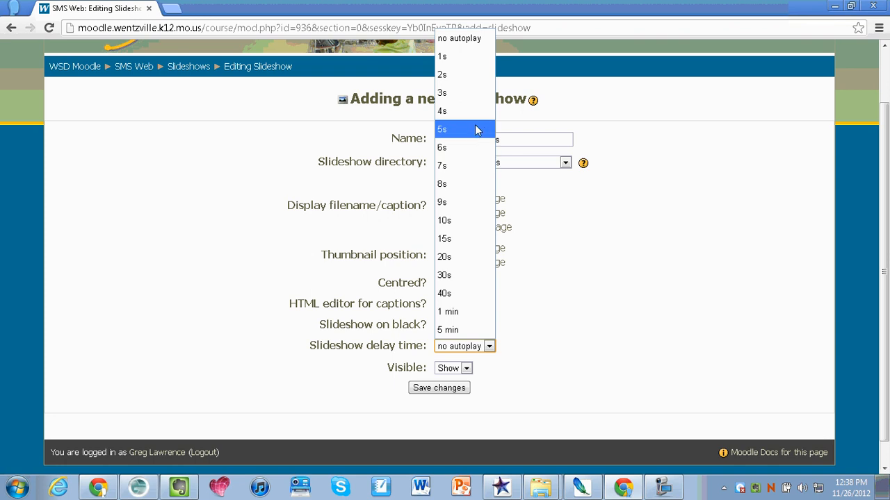
Set the slideshow delay to 5 seconds and save the new slideshow.
left_click(442, 129)
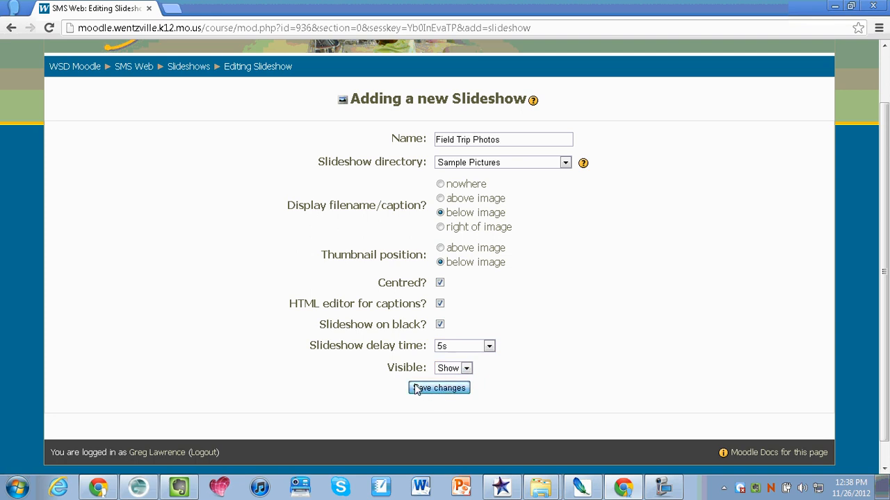
left_click(439, 388)
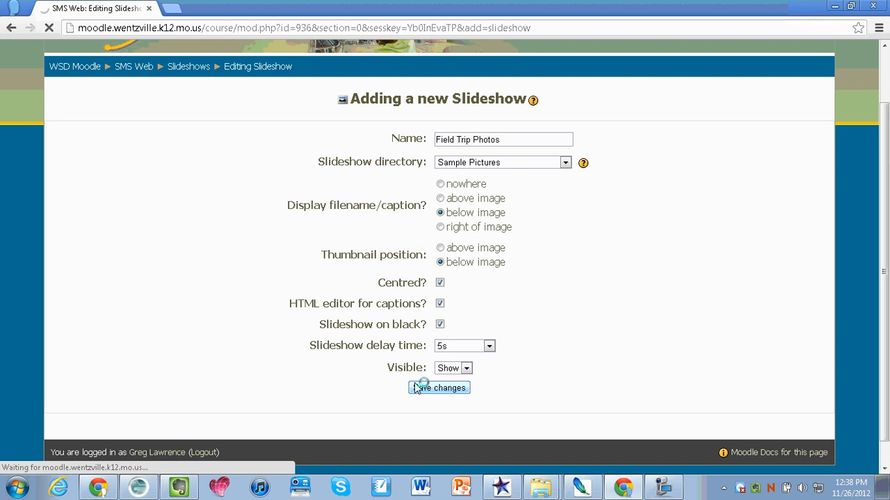
left_click(439, 388)
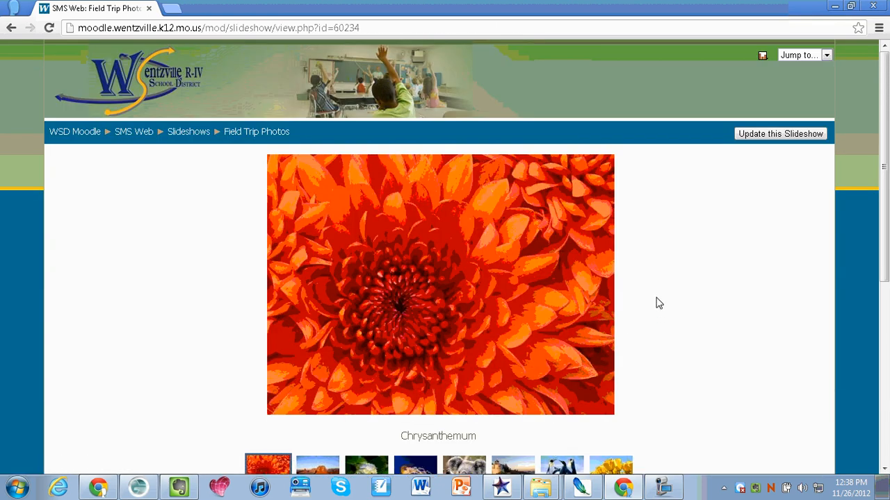
scroll("down", 3)
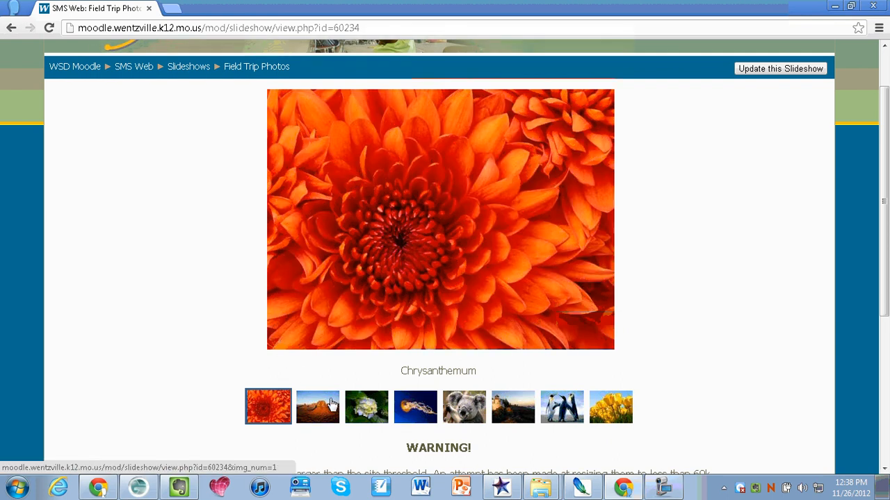
left_click(317, 406)
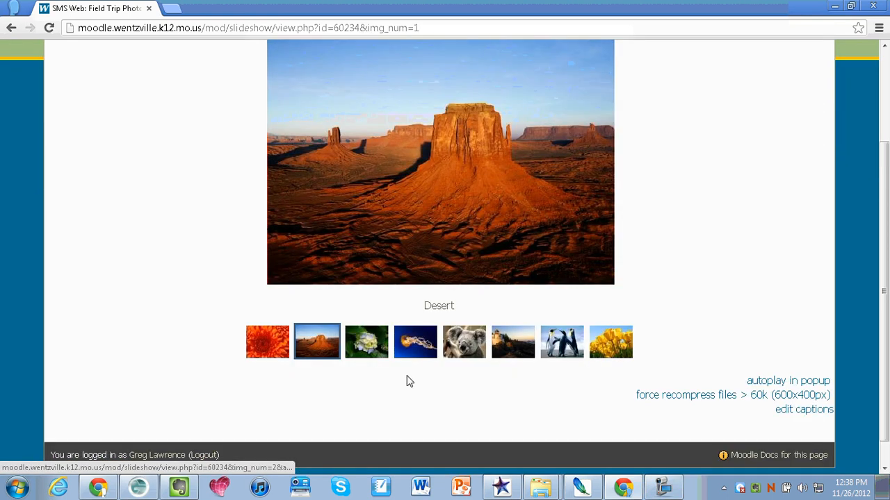
mouse_move(386, 322)
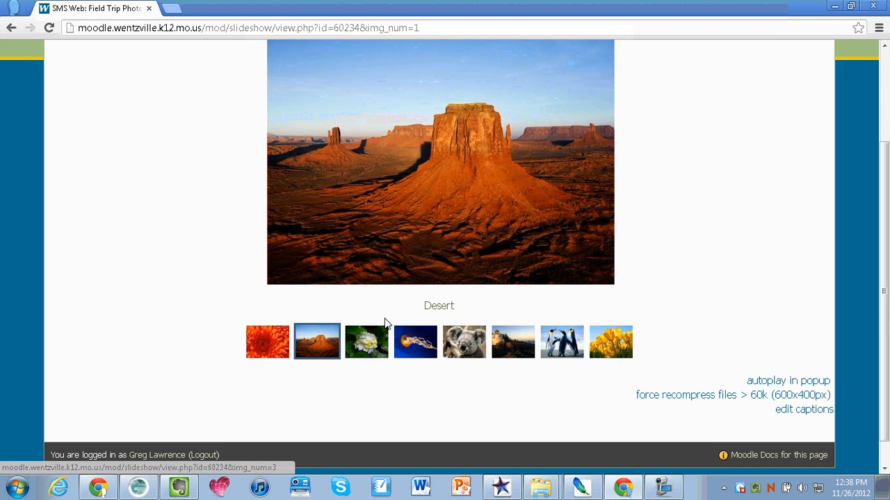
mouse_move(656, 312)
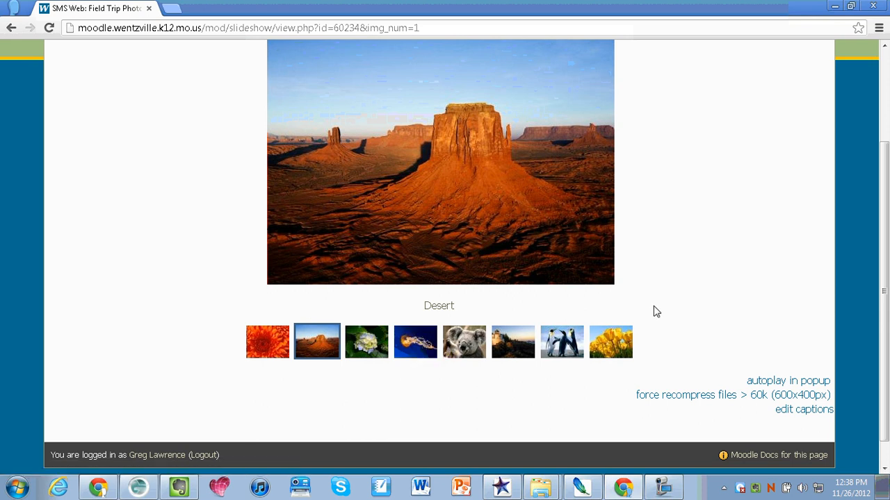
mouse_move(759, 372)
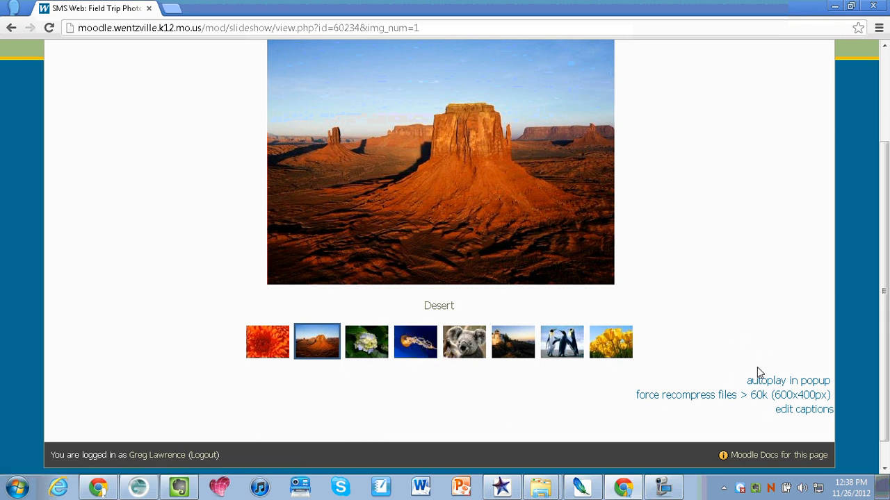
mouse_move(765, 386)
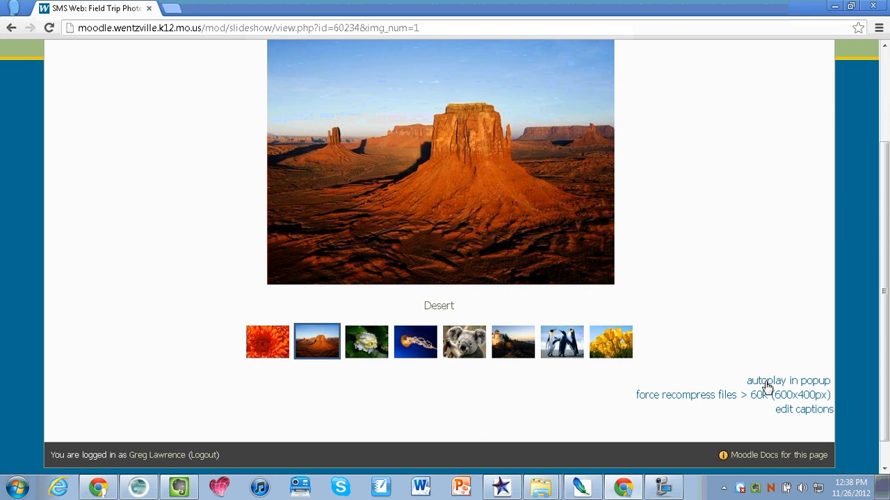
mouse_move(767, 381)
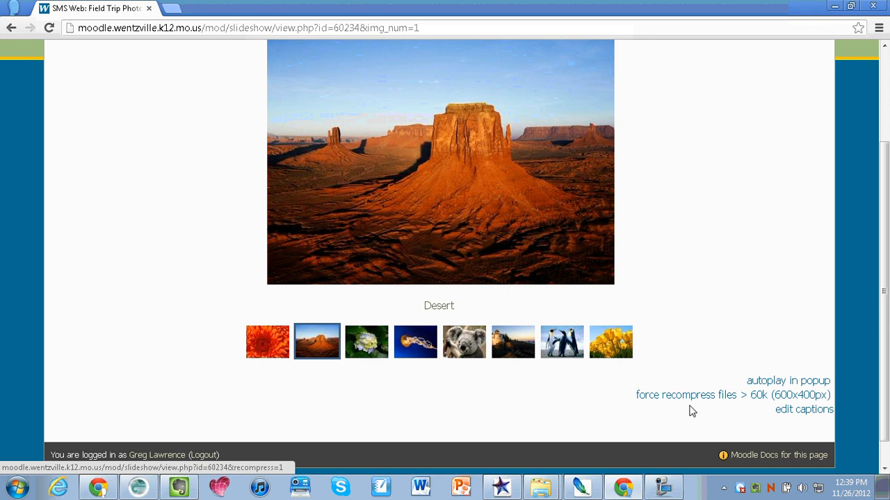
mouse_move(660, 400)
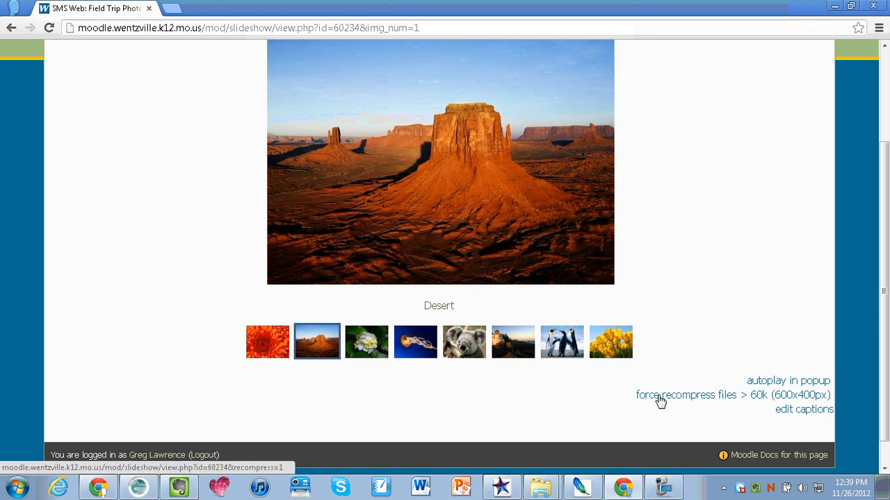
mouse_move(756, 403)
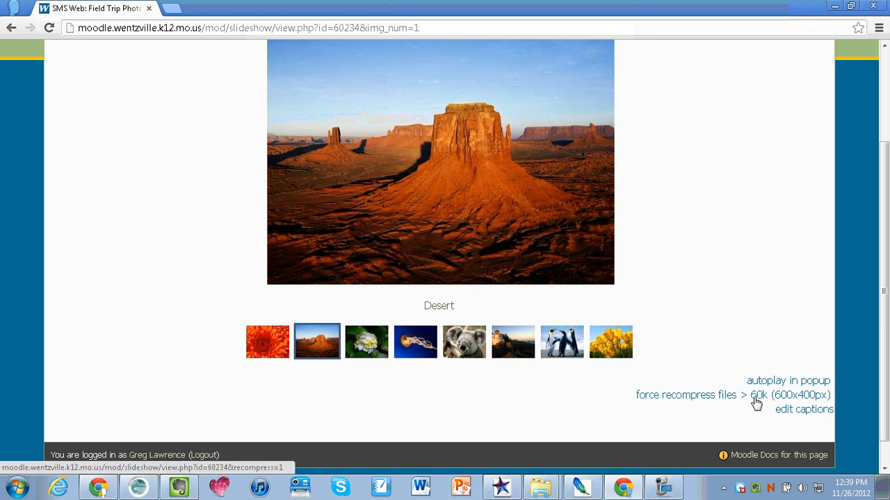
mouse_move(731, 396)
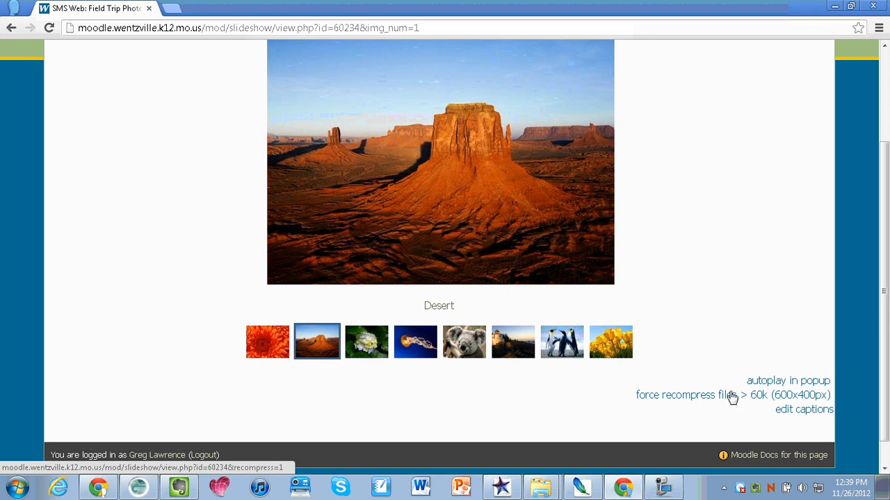
mouse_move(697, 369)
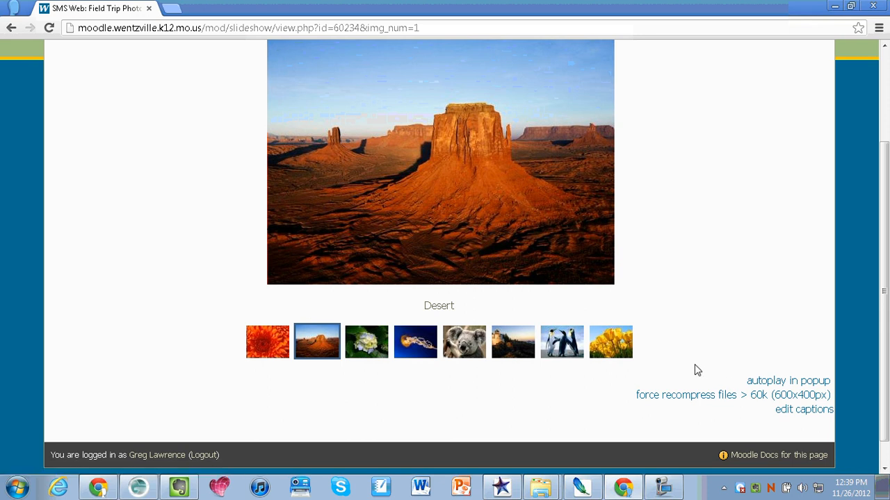
mouse_move(803, 409)
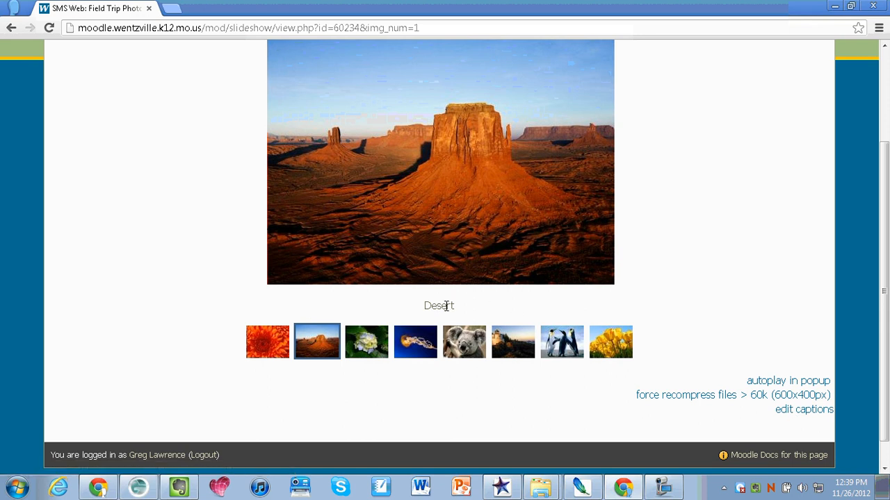
mouse_move(779, 416)
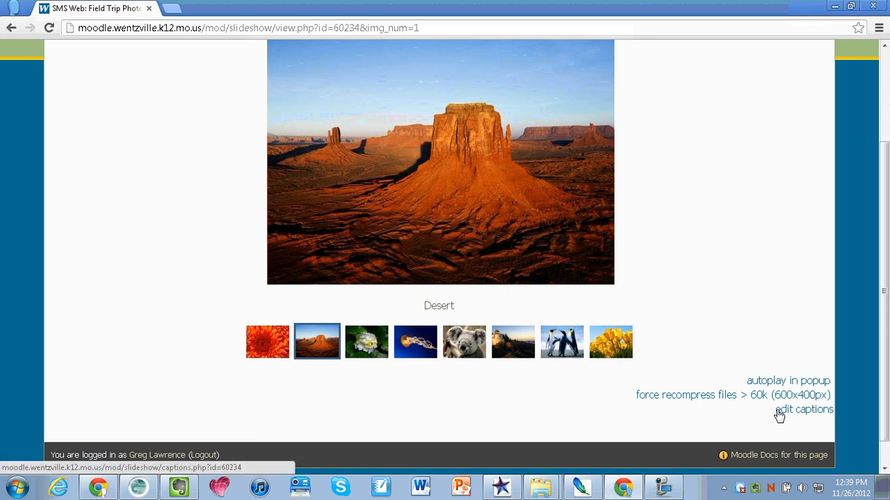
Edit the Desert caption to read 'Desert Image' and save the captions.
left_click(803, 409)
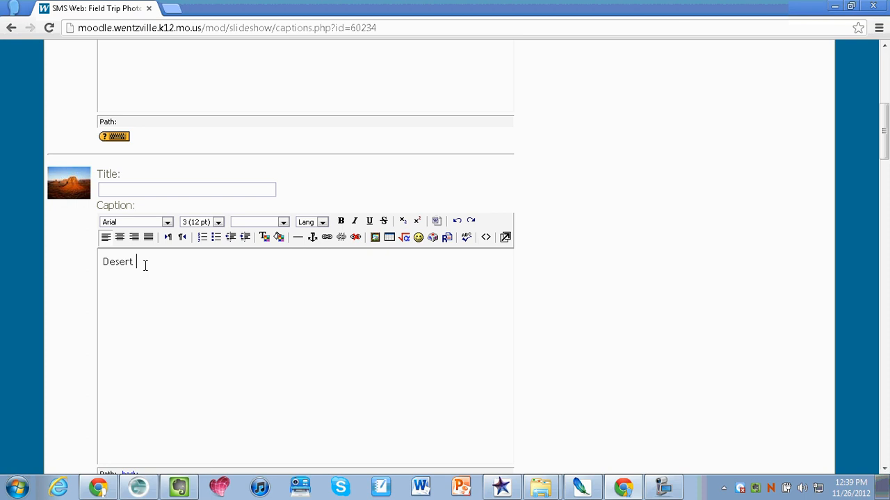
type("image.")
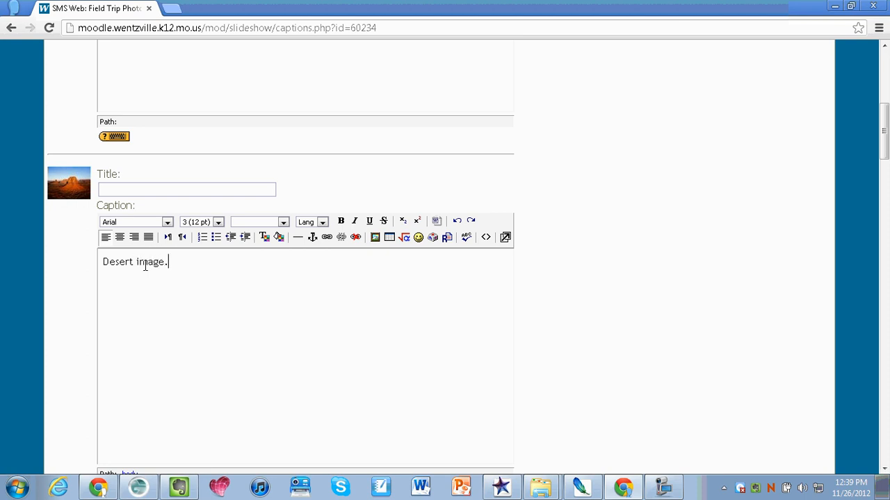
key("BackSpace")
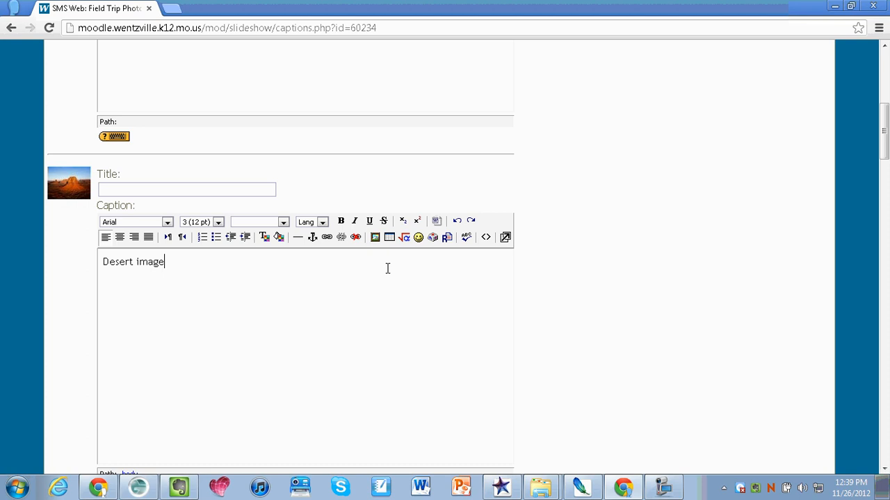
scroll("down", 3)
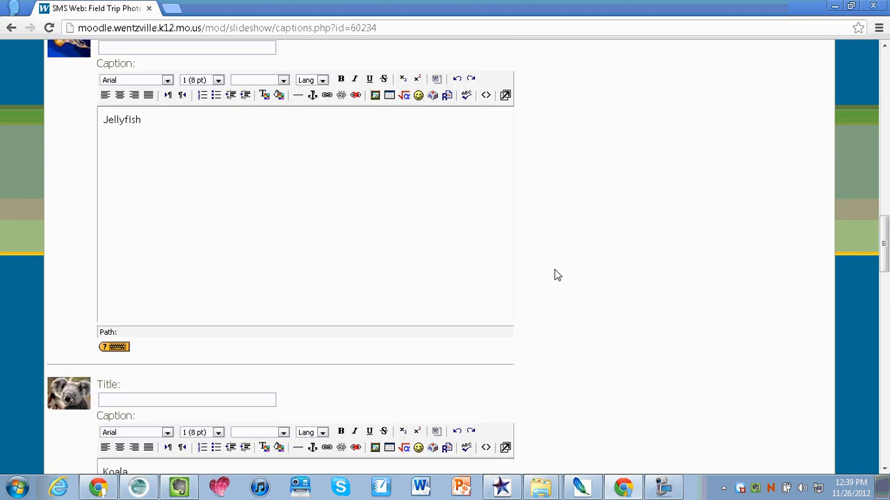
scroll("down", 3)
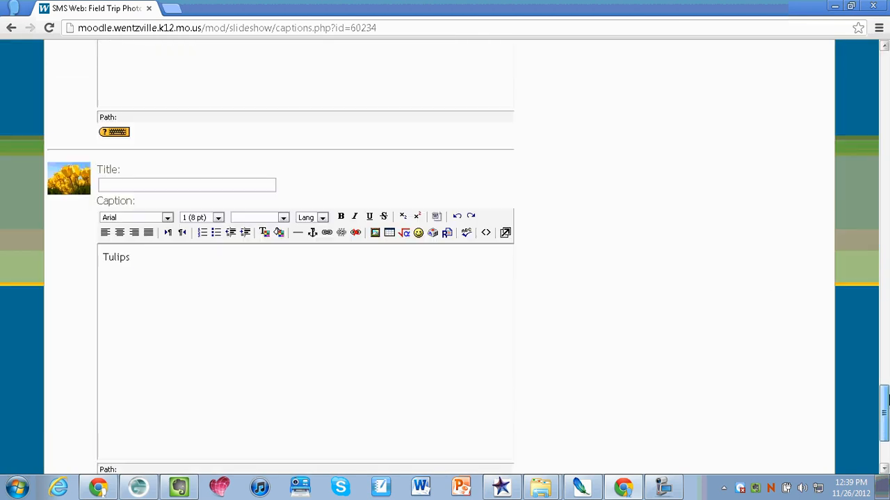
scroll("down", 3)
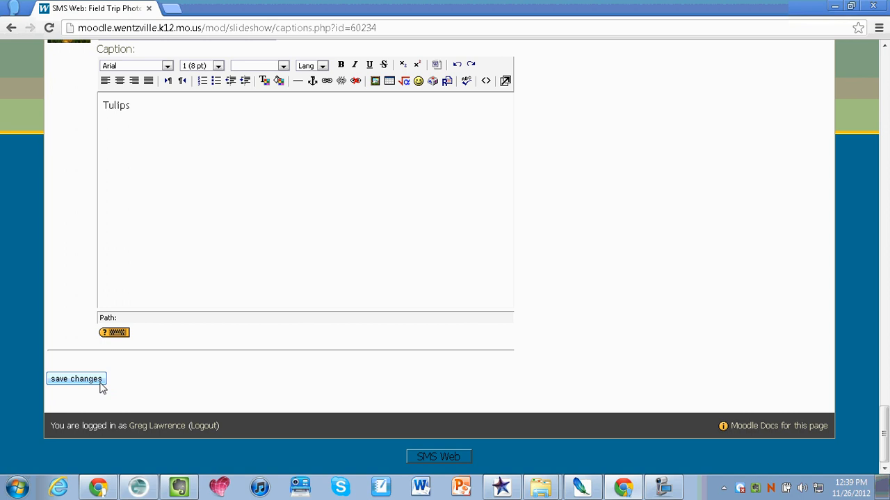
left_click(75, 378)
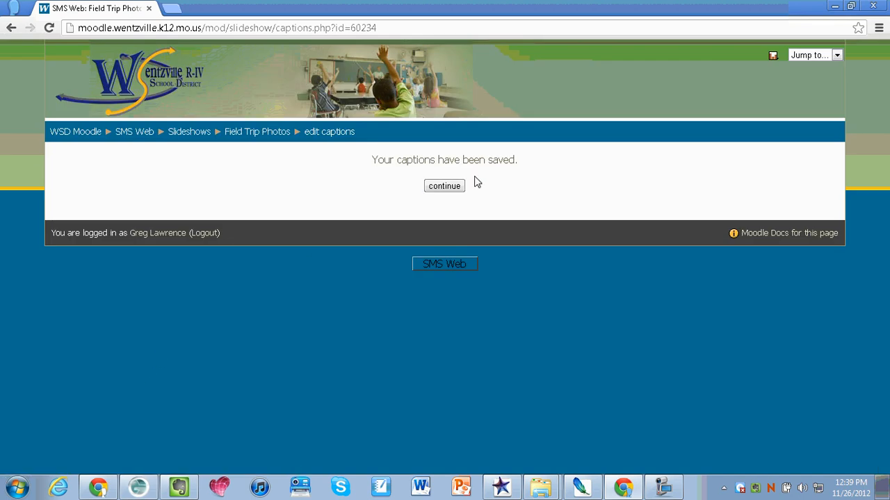
Continue past the captions-saved confirmation and go to the SMS Web course page via the breadcrumb.
left_click(443, 186)
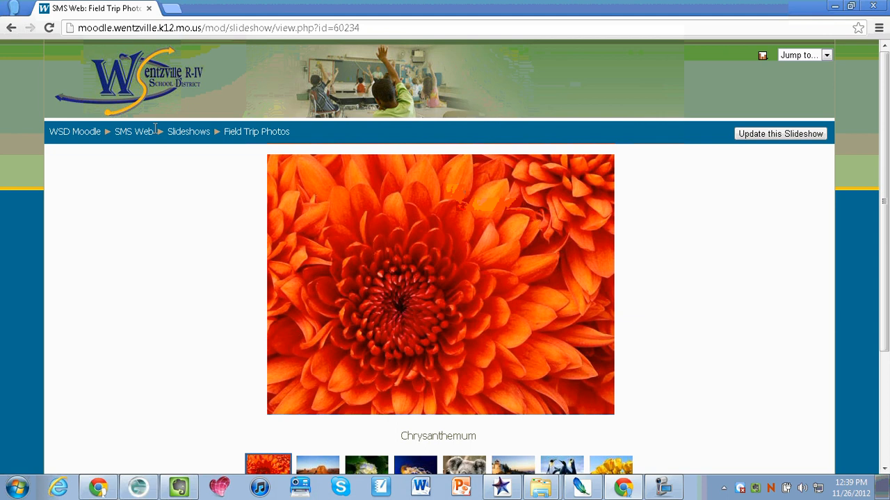
mouse_move(134, 132)
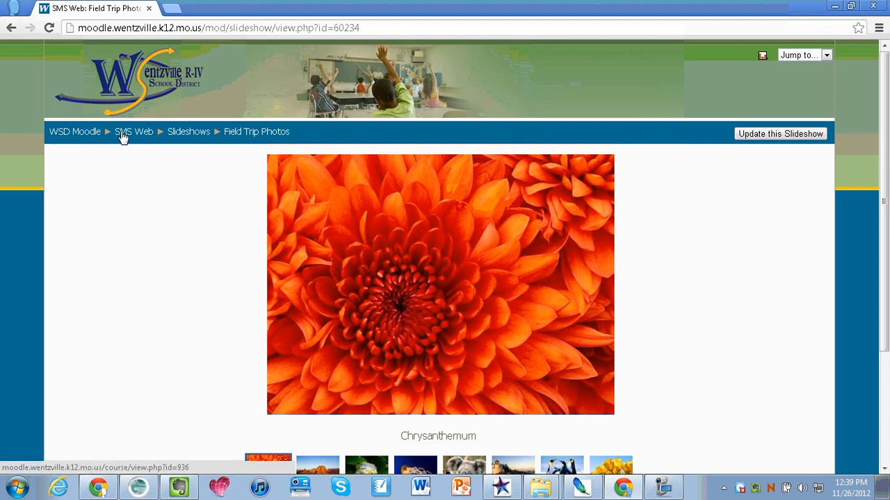
left_click(134, 131)
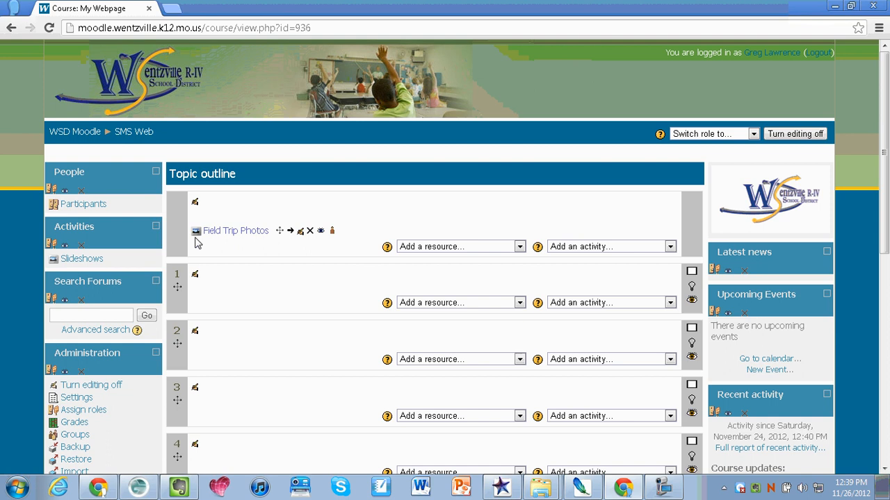
mouse_move(250, 245)
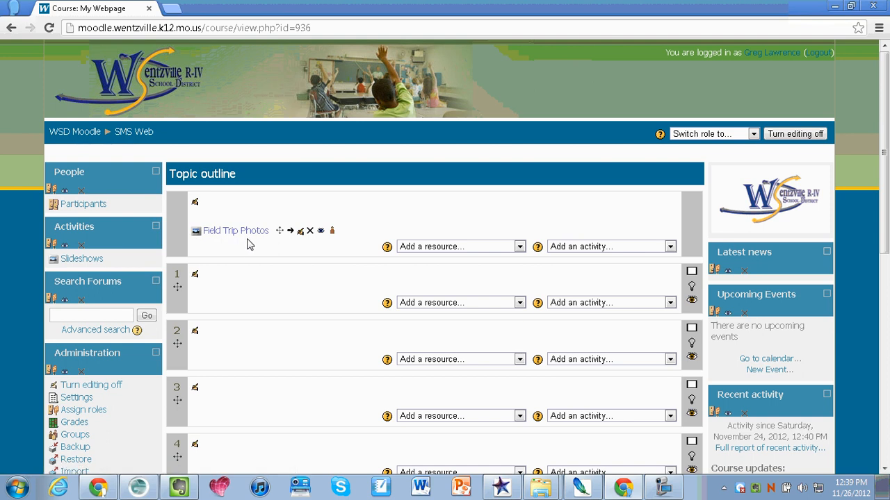
mouse_move(214, 231)
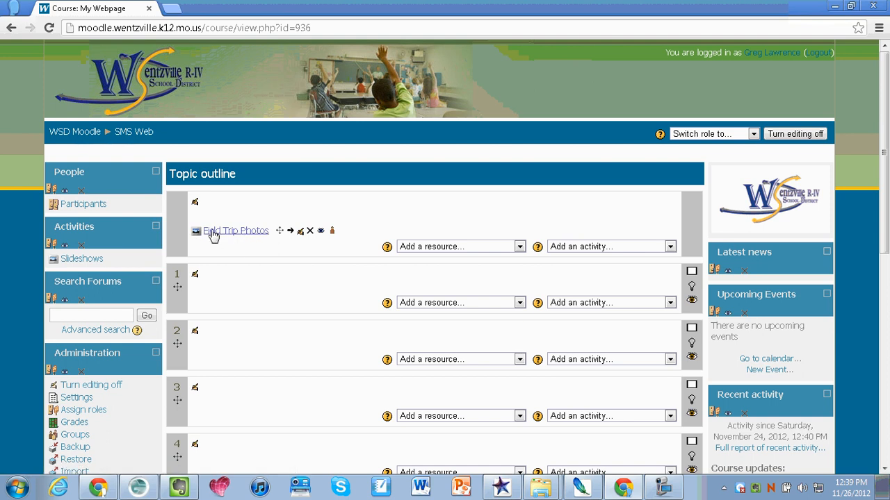
mouse_move(235, 230)
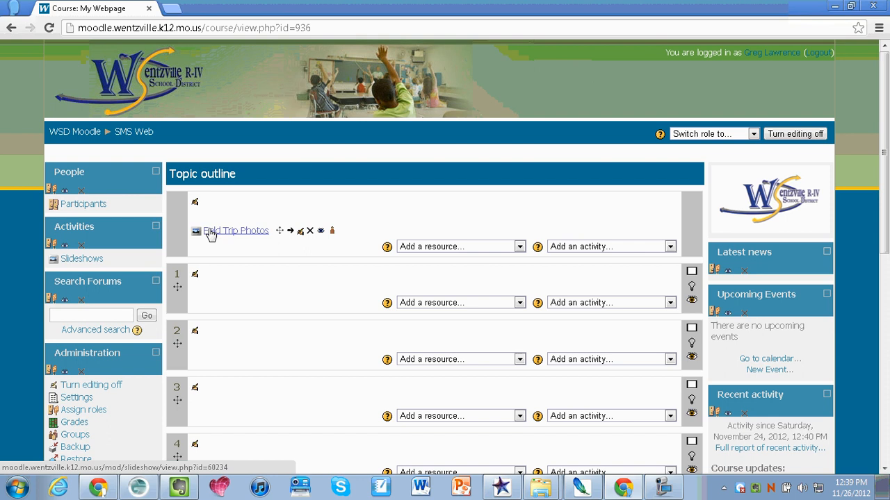
Open Field Trip Photos from the Topic outline and look over the Chrysanthemum slide and thumbnails.
left_click(237, 231)
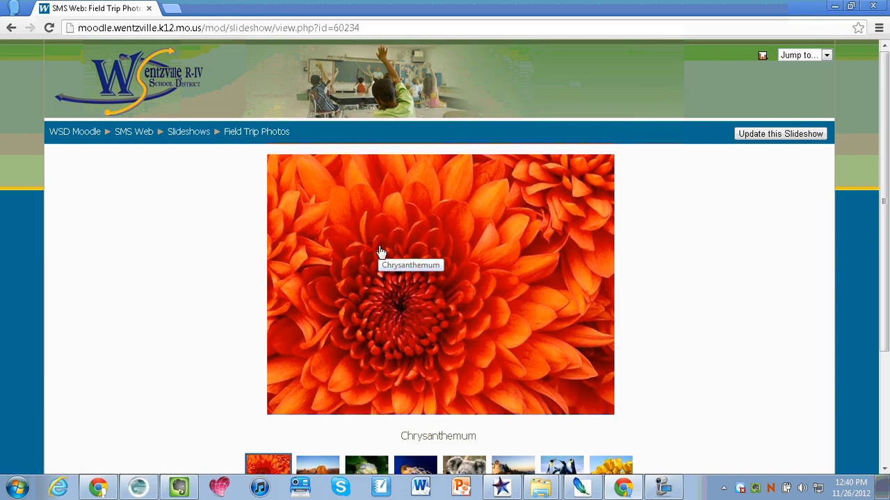
scroll("down", 3)
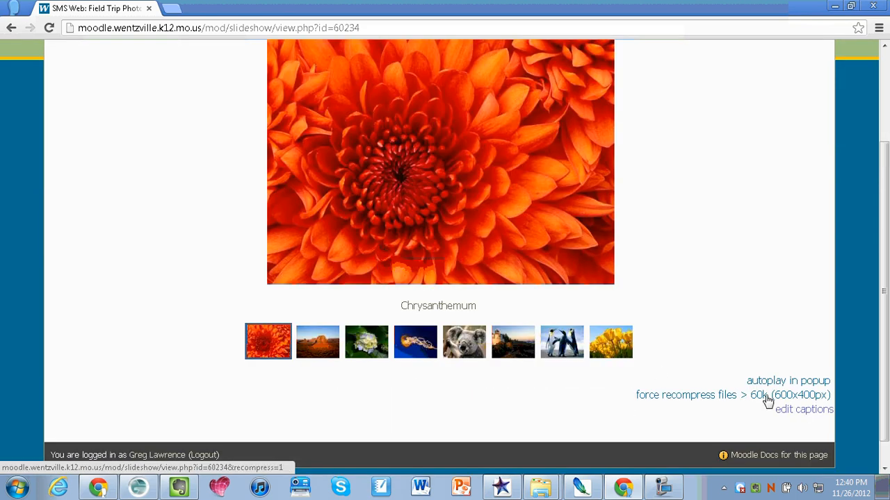
mouse_move(657, 344)
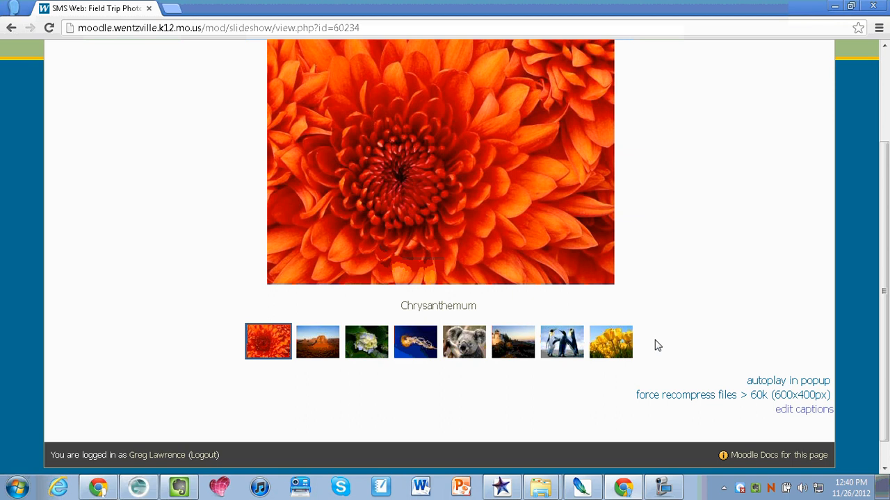
scroll("up", 3)
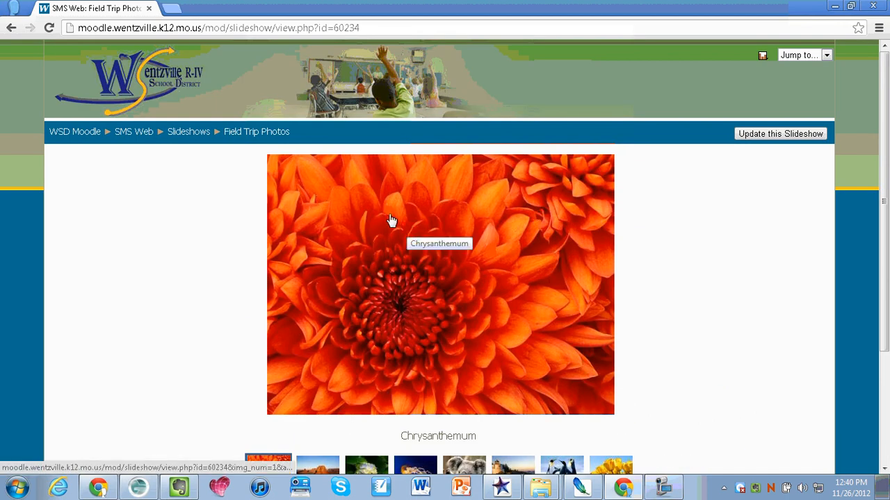